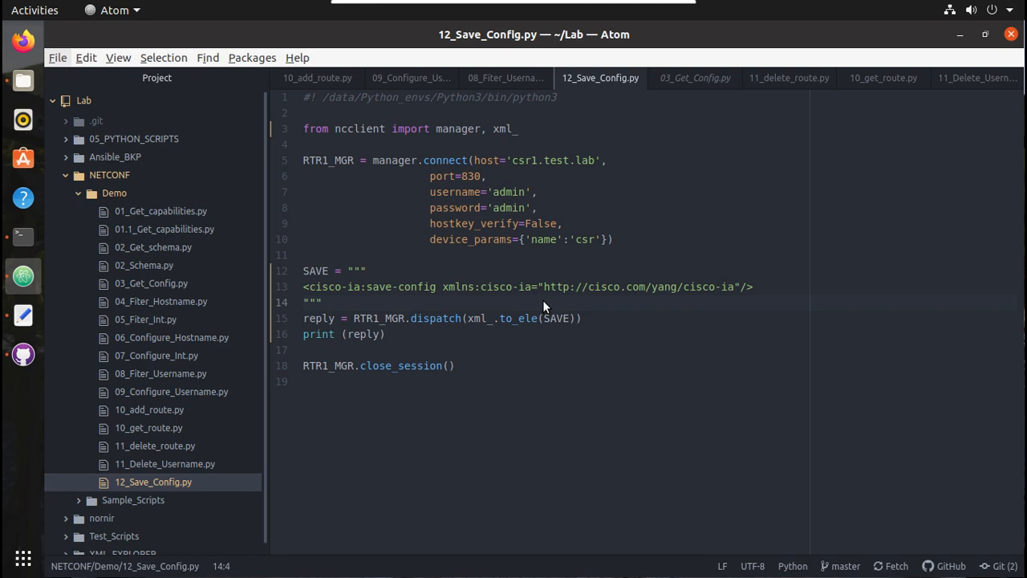
{"action": "mouse_move", "coordinate": [546, 312]}
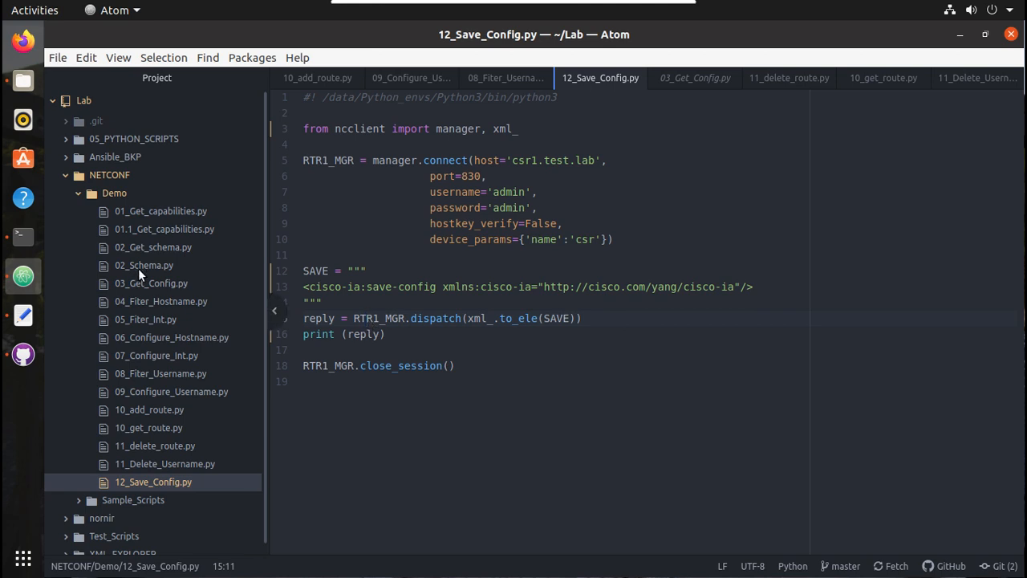
- Open 03_Get_Config.py from the tree and run it with Script Runner
{"action": "left_click", "coordinate": [151, 283]}
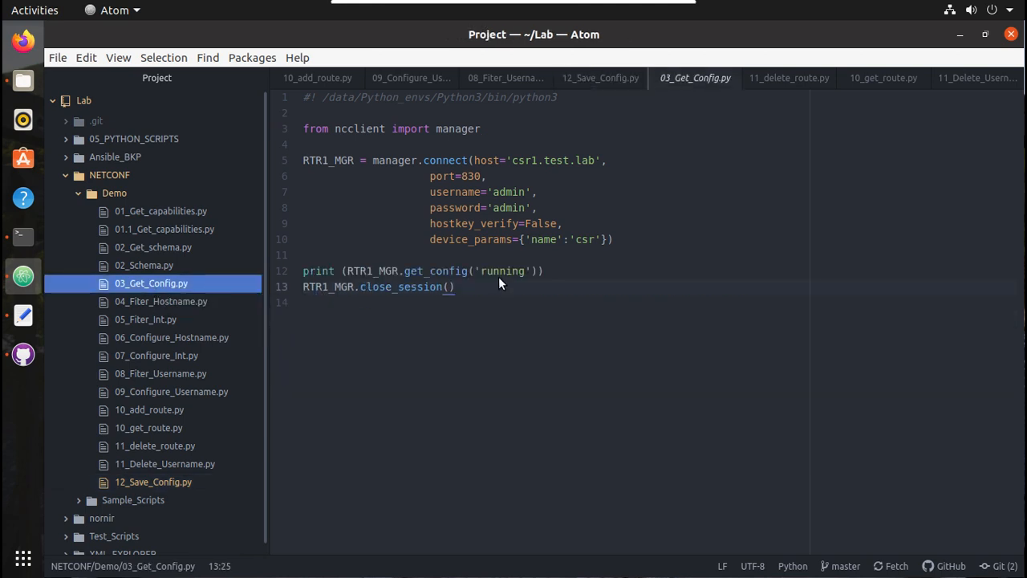
{"action": "left_click", "coordinate": [456, 286]}
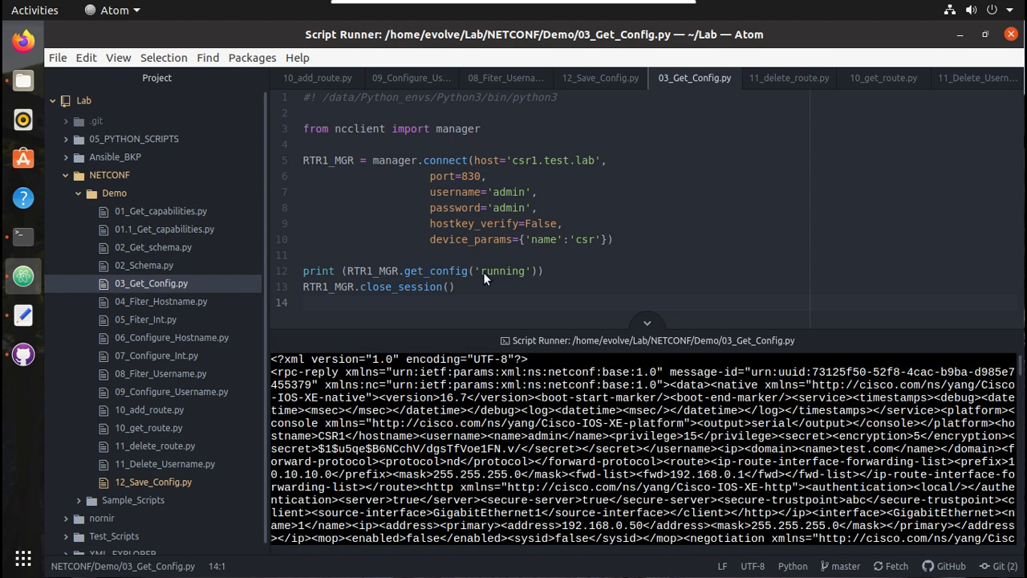
{"action": "mouse_move", "coordinate": [539, 263]}
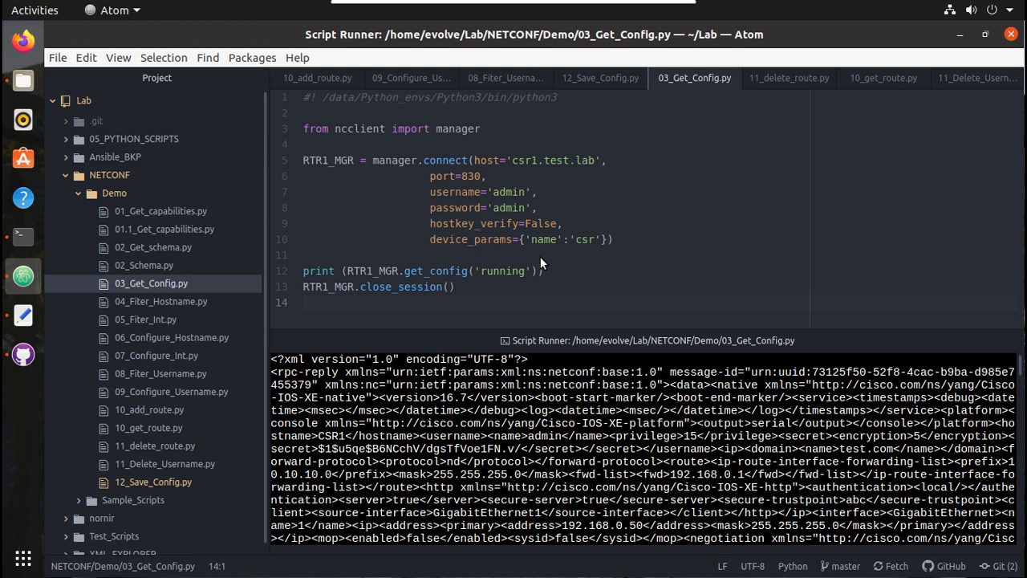
{"action": "mouse_move", "coordinate": [344, 275]}
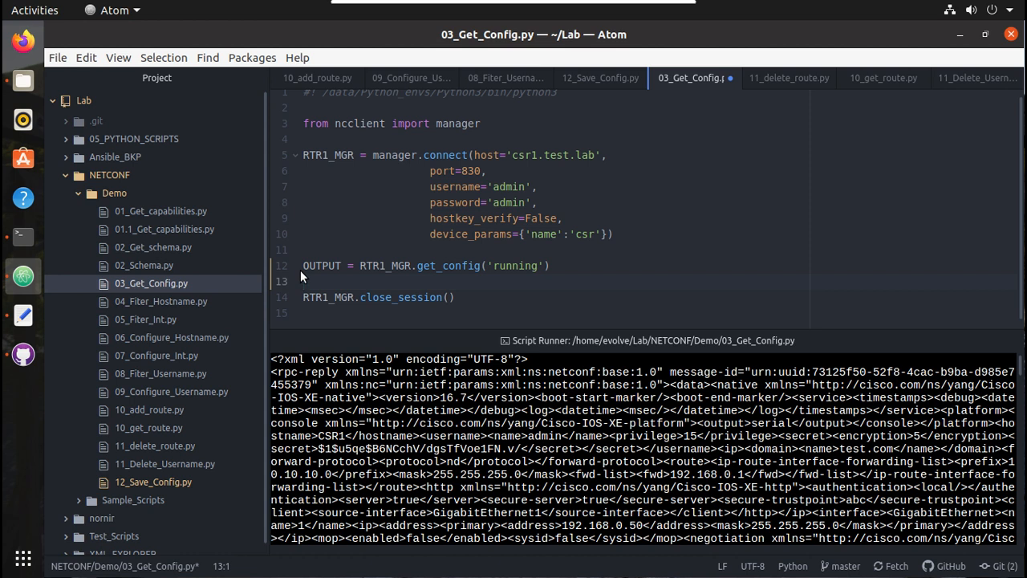
- Add a print (OUTPUT) line below the OUTPUT assignment
{"action": "type", "text": "print"}
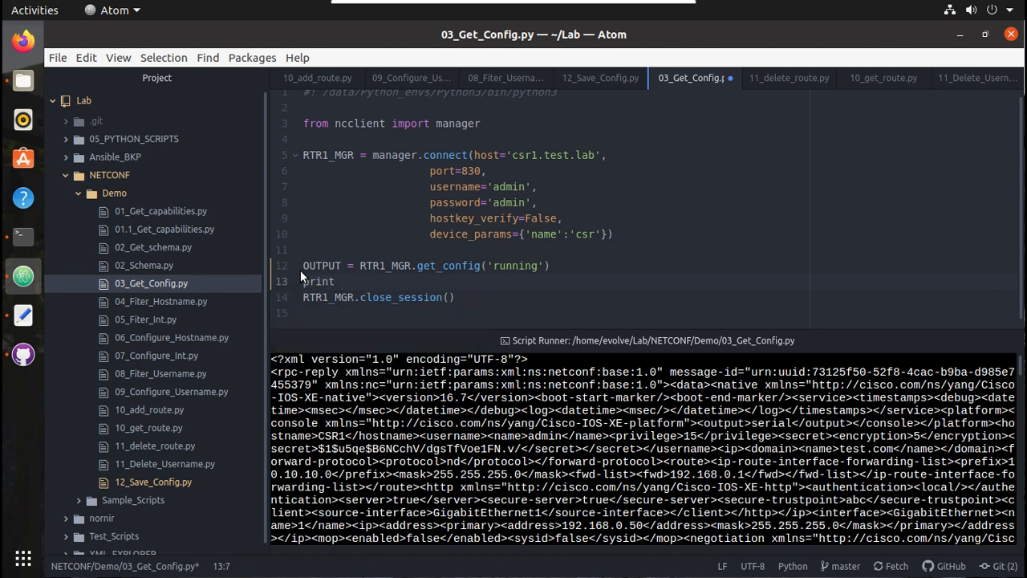
{"action": "type", "text": "(OUTPUT"}
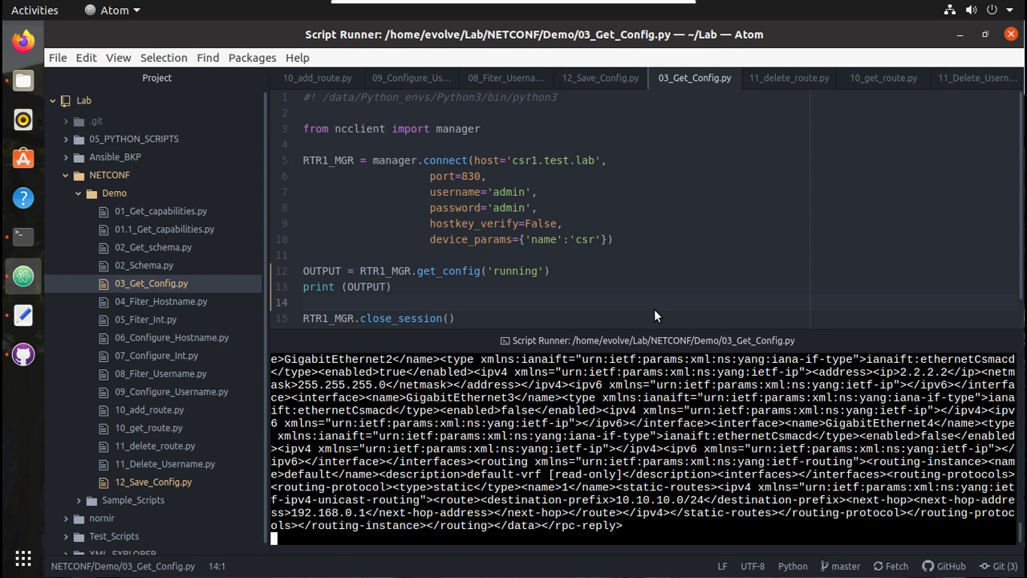
{"action": "mouse_move", "coordinate": [455, 321]}
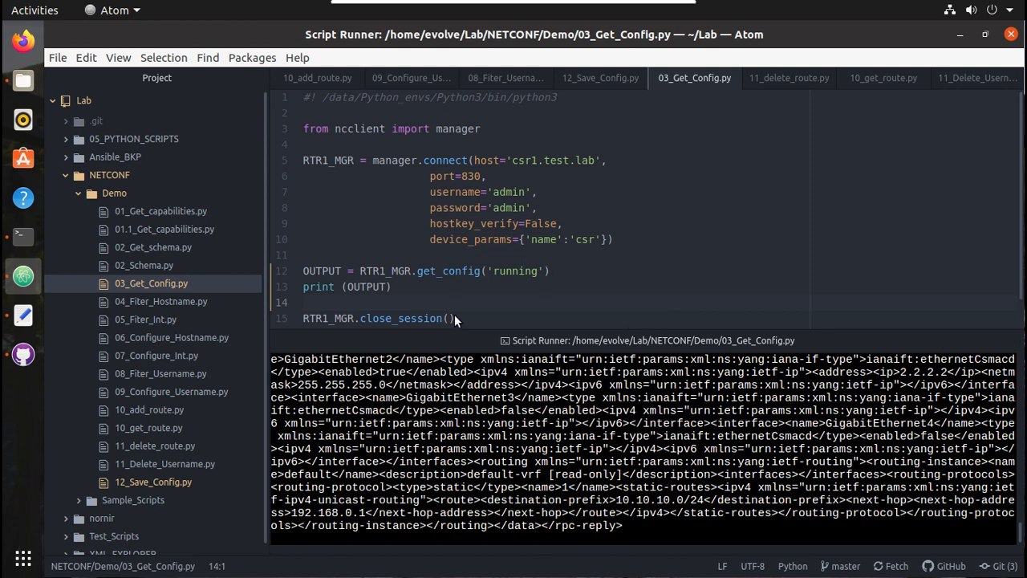
{"action": "mouse_move", "coordinate": [151, 283]}
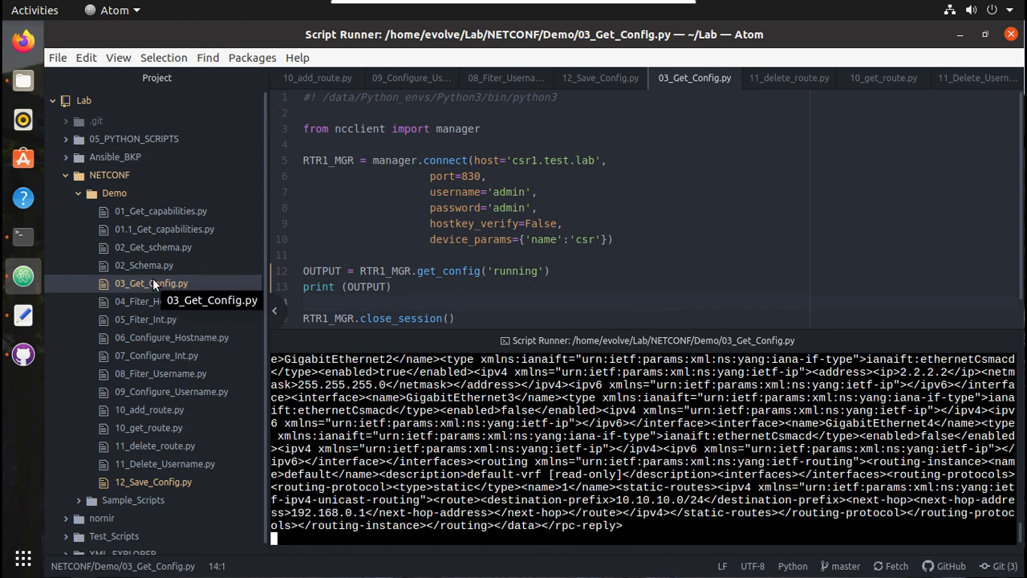
- Duplicate 03_Get_Config.py as 13_Config_to_xml.py in the Demo folder
{"action": "right_click", "coordinate": [151, 282]}
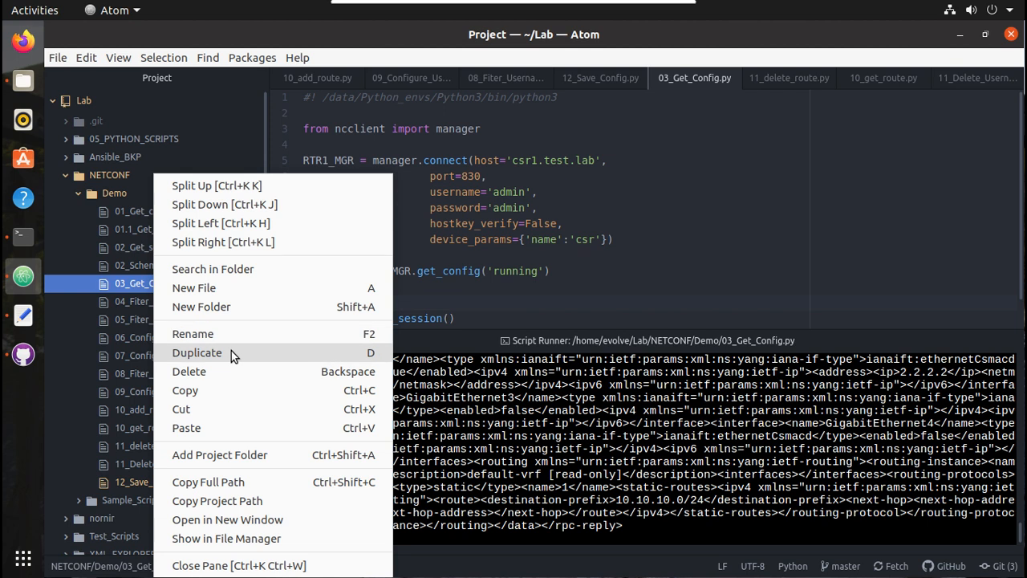
{"action": "left_click", "coordinate": [196, 353]}
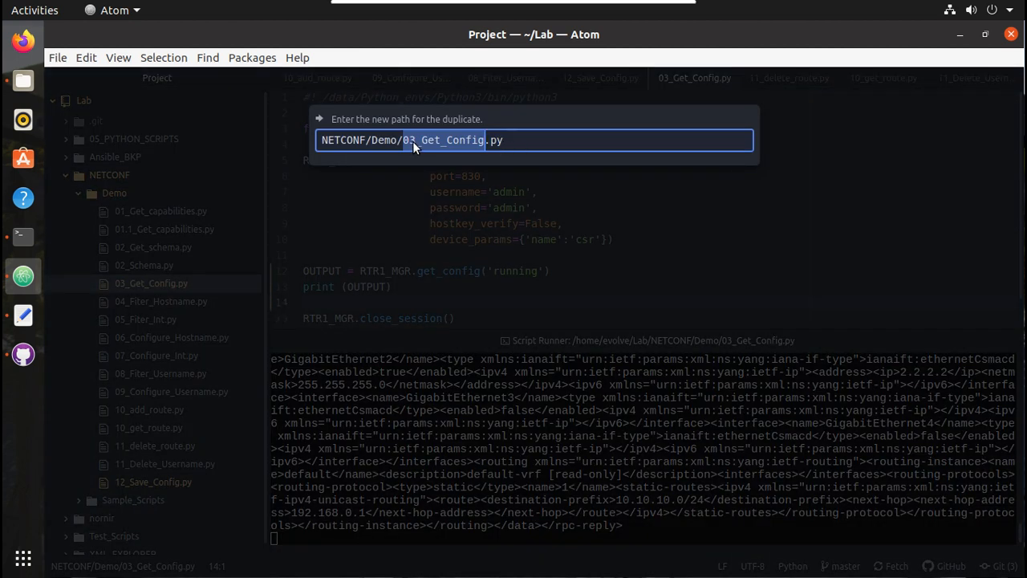
{"action": "type", "text": "13"}
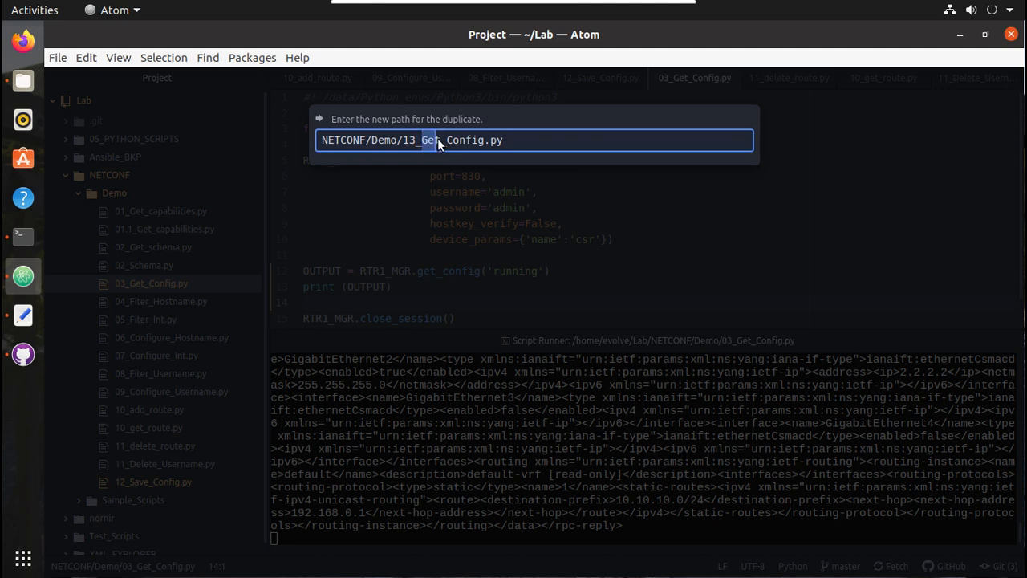
{"action": "double_click", "coordinate": [463, 140]}
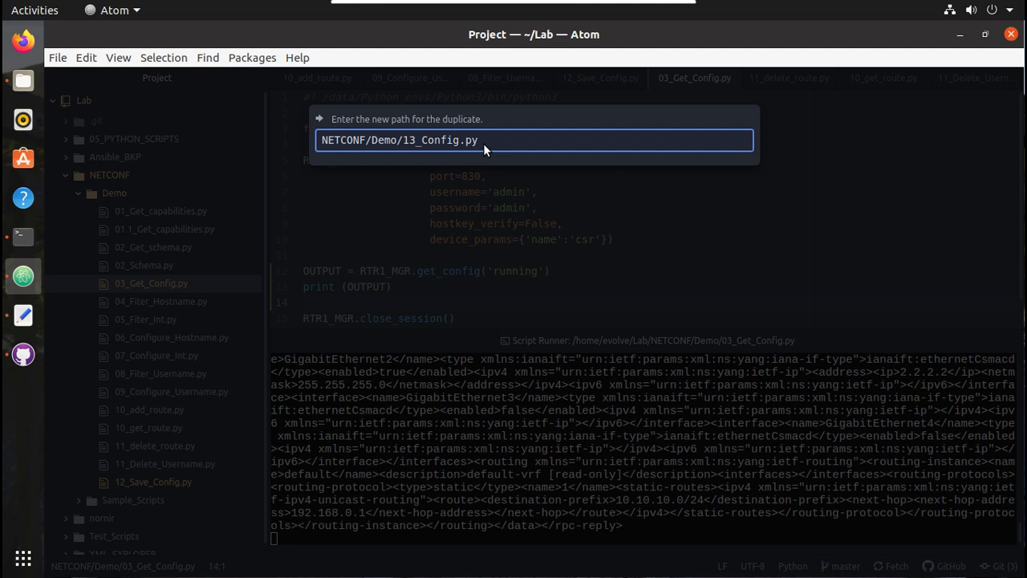
{"action": "type", "text": "_to_"}
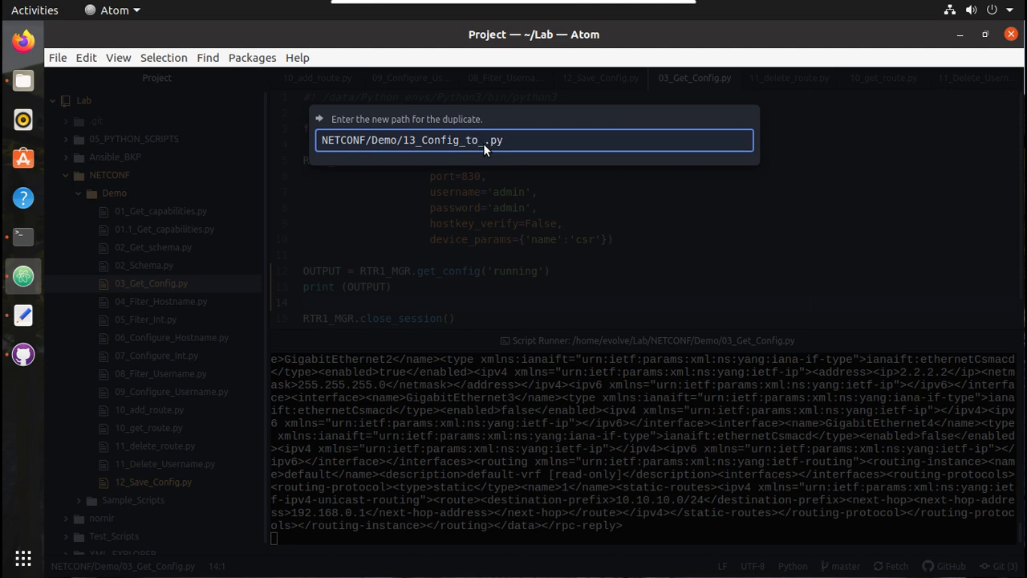
{"action": "type", "text": "xml"}
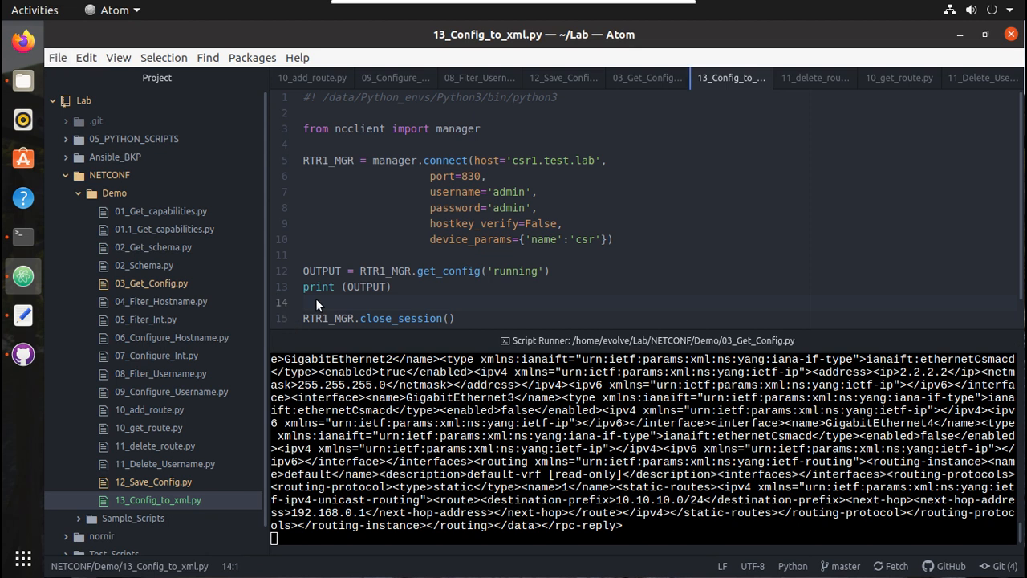
- Add SAVE = open('running.xml','w') on a new line below print (OUTPUT)
{"action": "left_click", "coordinate": [305, 302]}
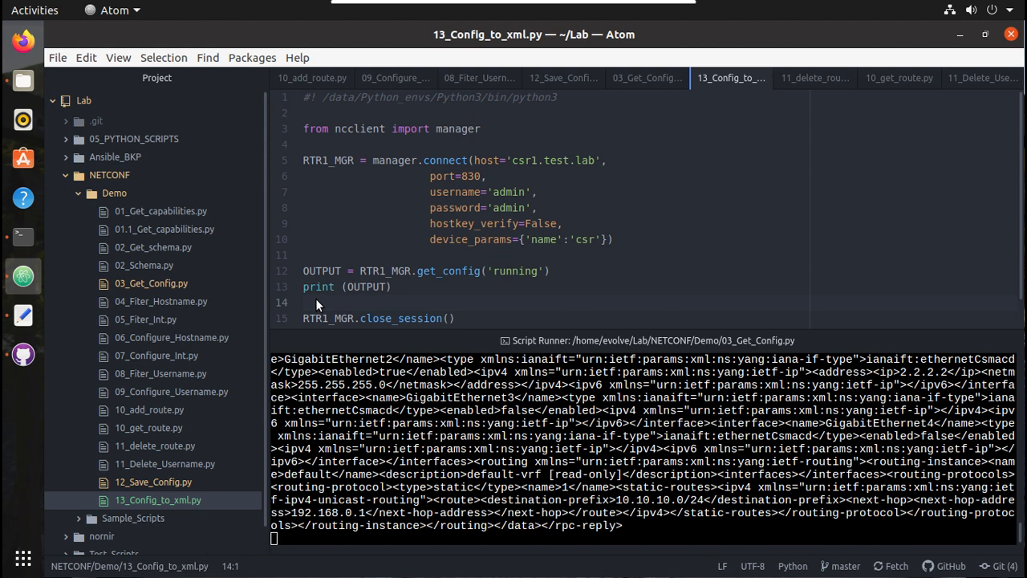
{"action": "left_click", "coordinate": [303, 302]}
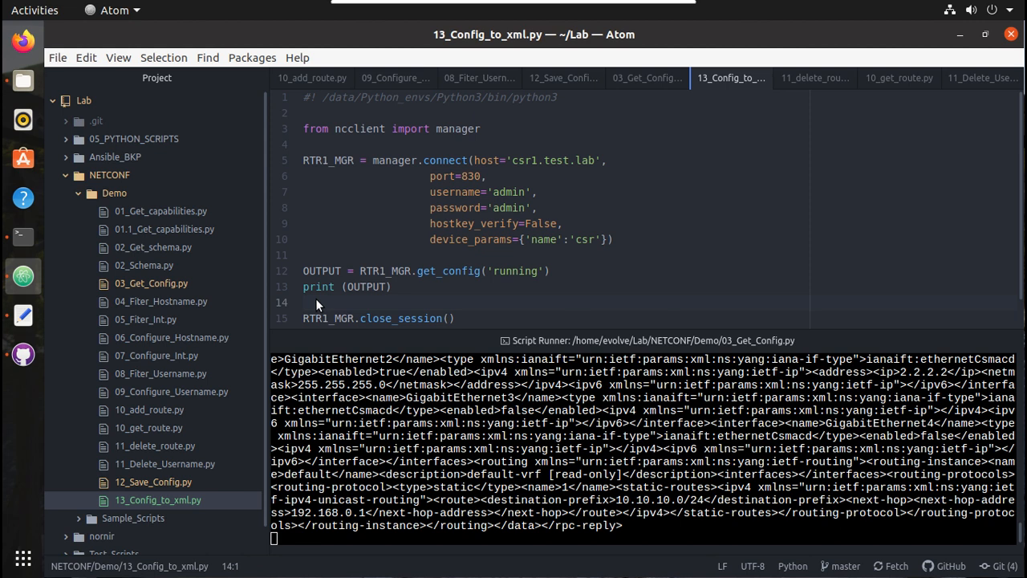
{"action": "type", "text": "save"}
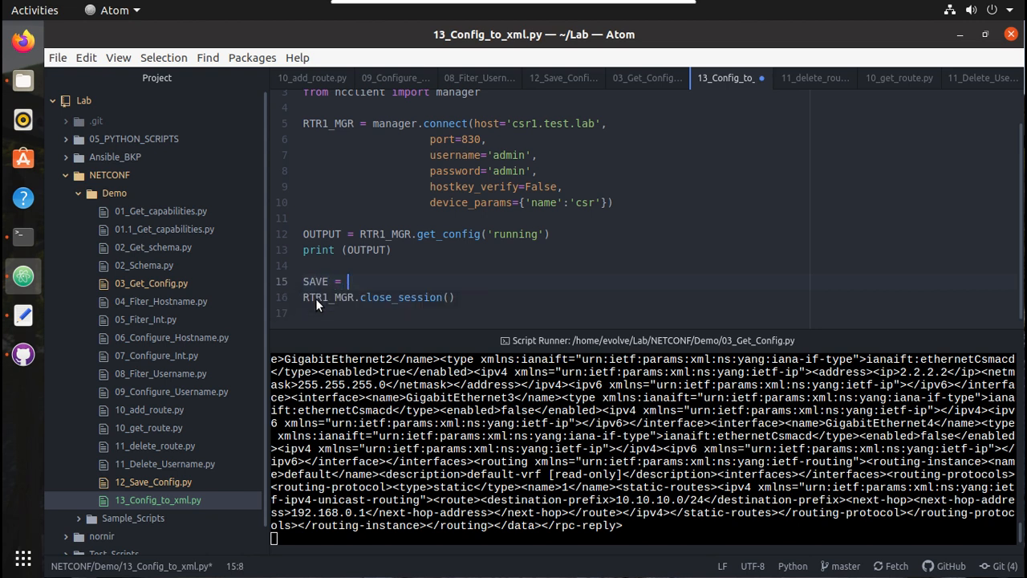
{"action": "type", "text": "open("}
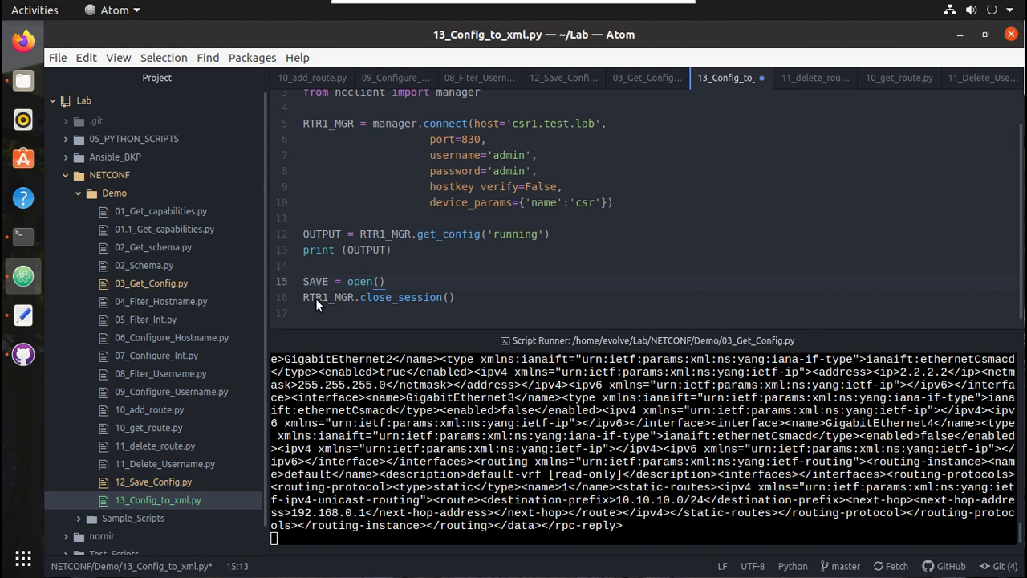
{"action": "type", "text": "'"}
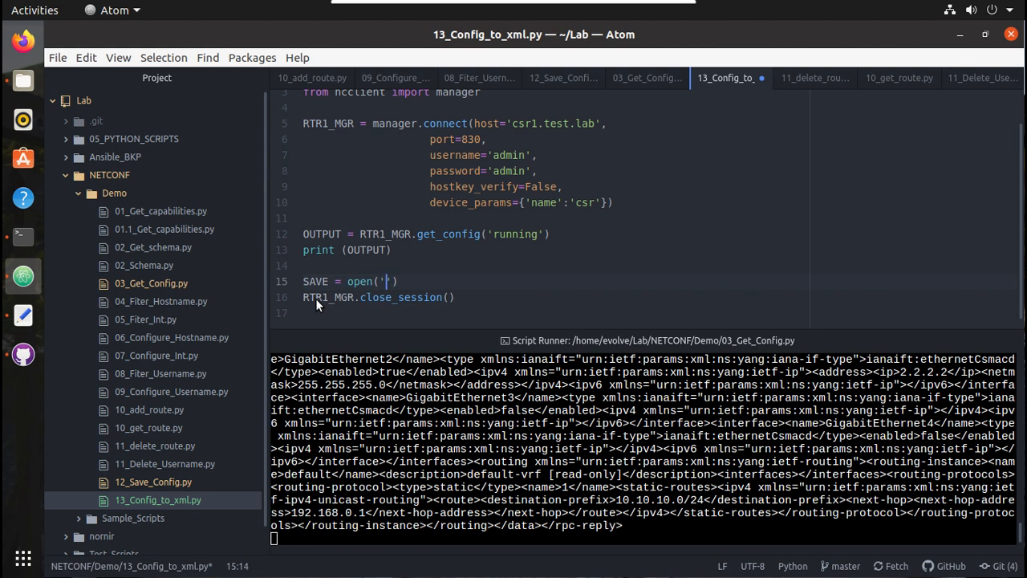
{"action": "type", "text": "running."}
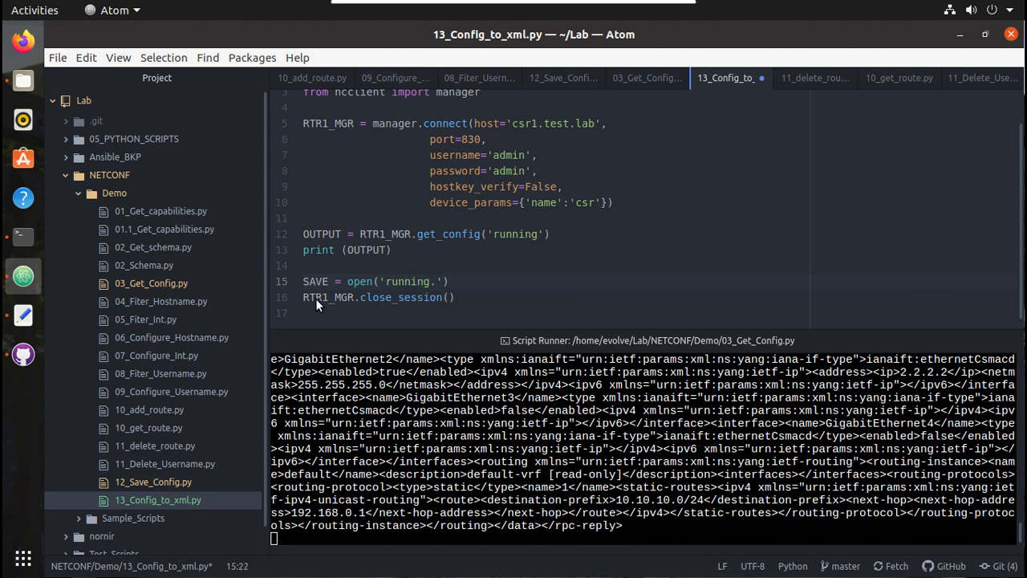
{"action": "type", "text": "xml"}
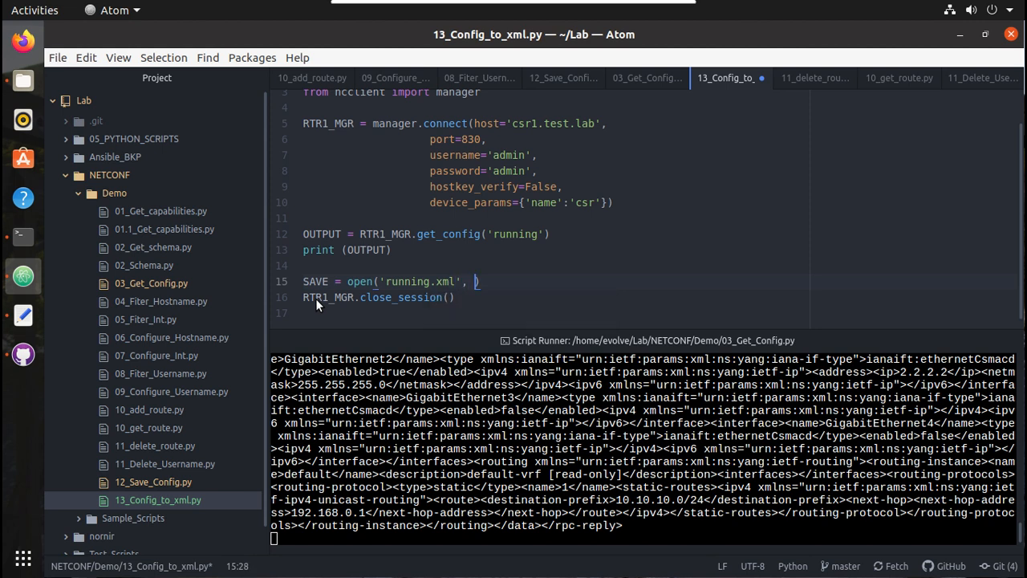
{"action": "type", "text": "''"}
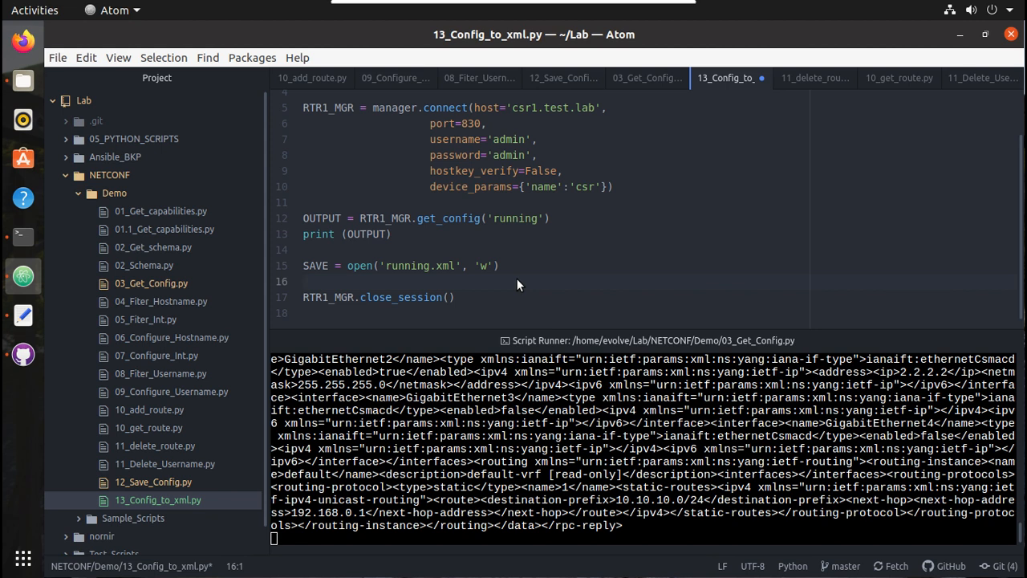
- Add SAVE.write(str(OUTPUT)) and start the SAVE.close call
{"action": "type", "text": "SAVE"}
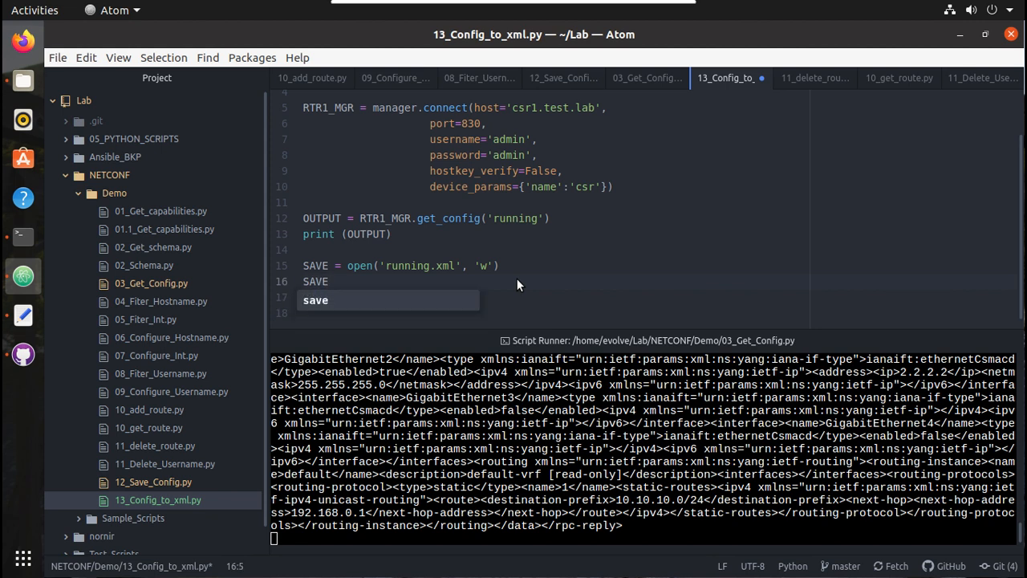
{"action": "type", "text": ".write"}
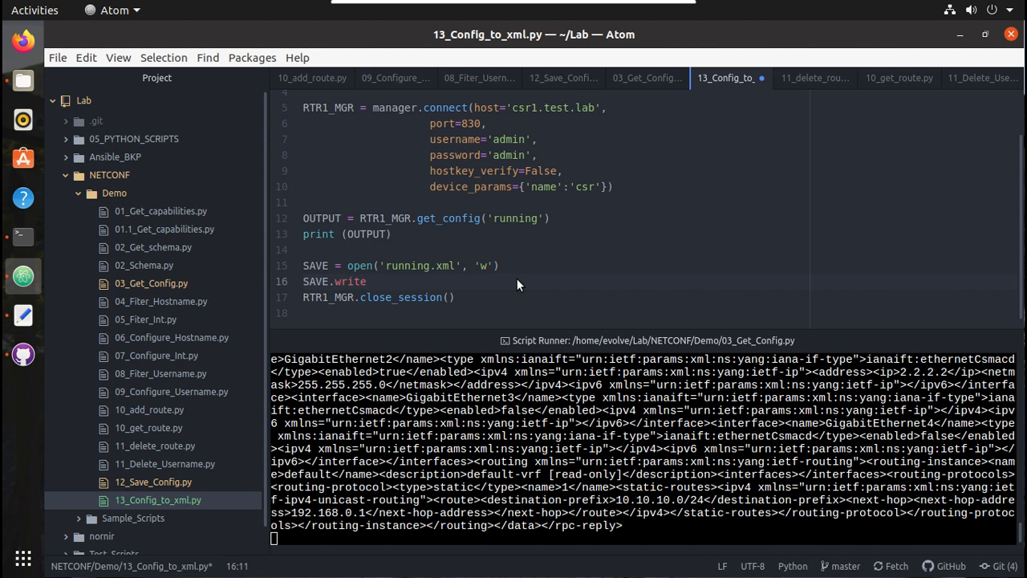
{"action": "type", "text": "())"}
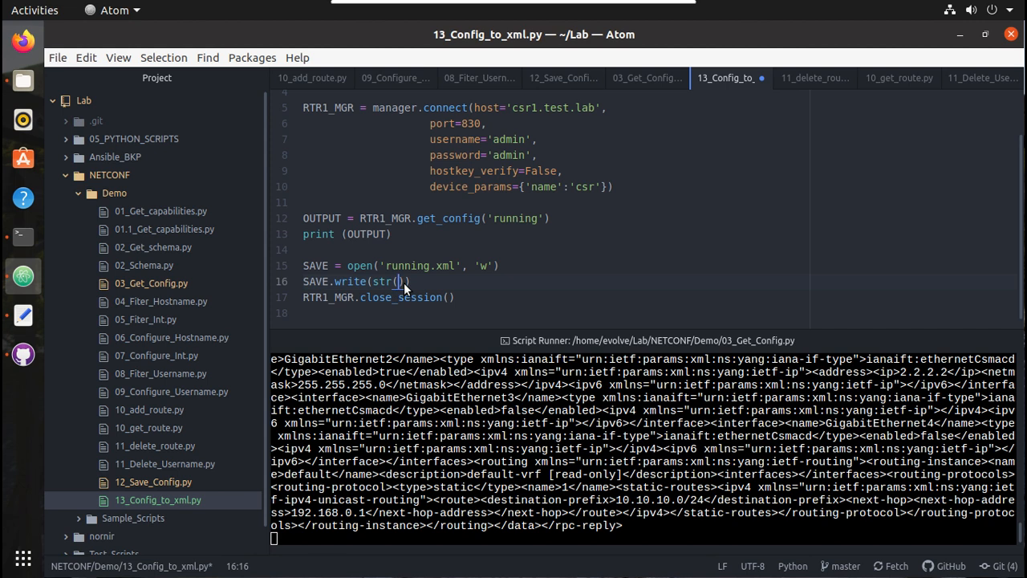
{"action": "type", "text": "OUTPUT"}
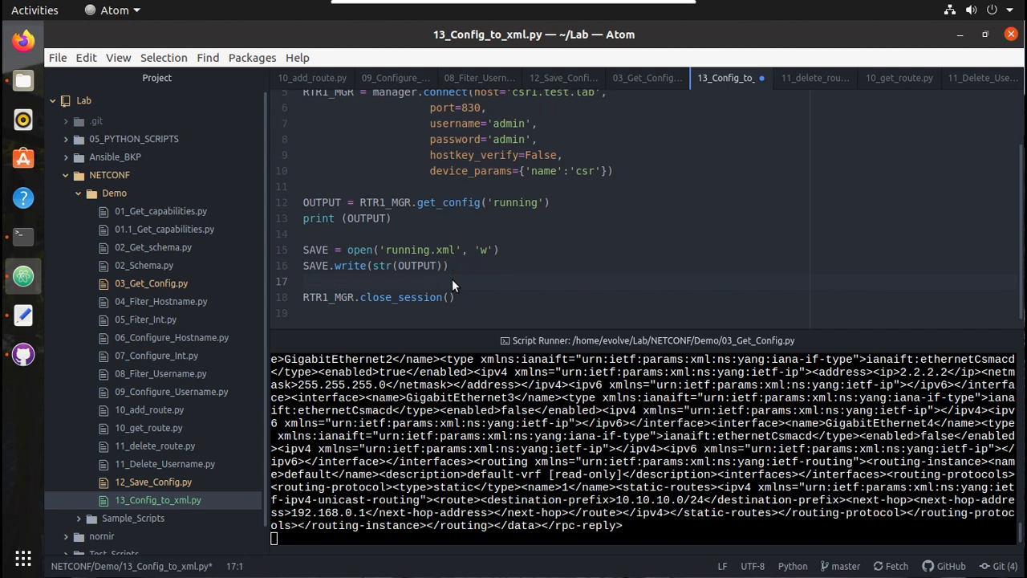
{"action": "type", "text": "SA"}
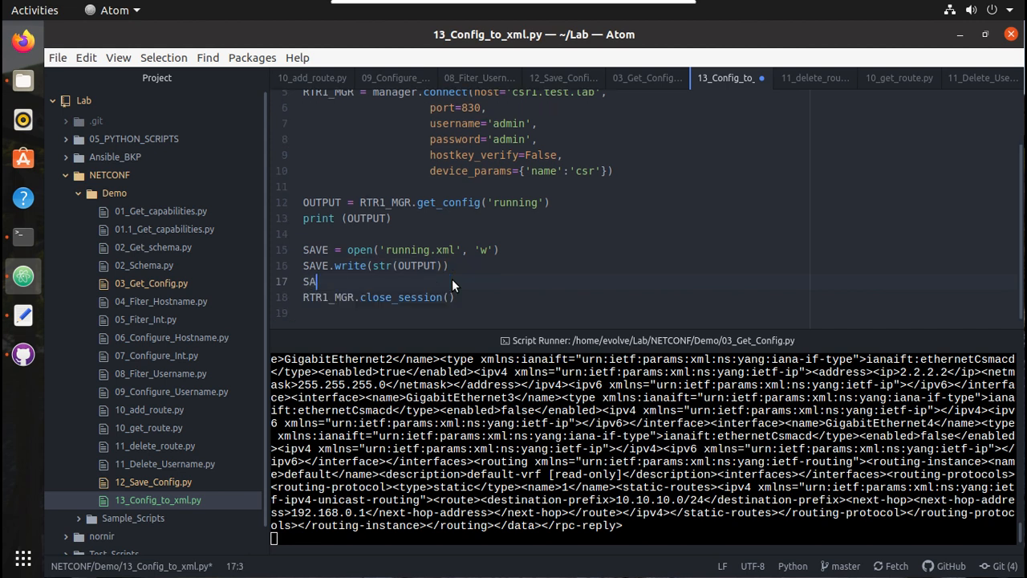
{"action": "type", "text": "VE.close"}
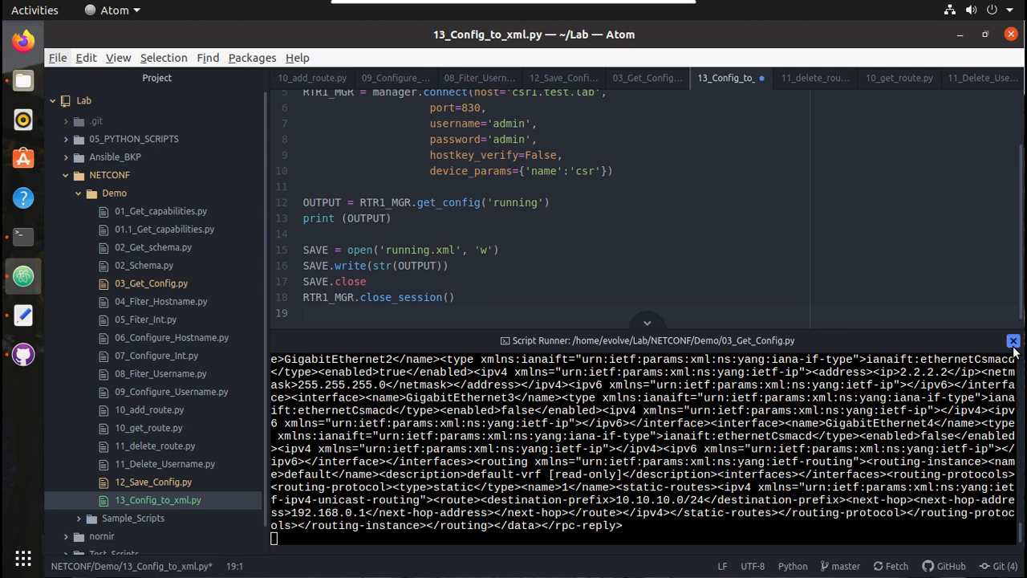
- Dismiss the script output panel and switch to the Files browser
{"action": "left_click", "coordinate": [1014, 340]}
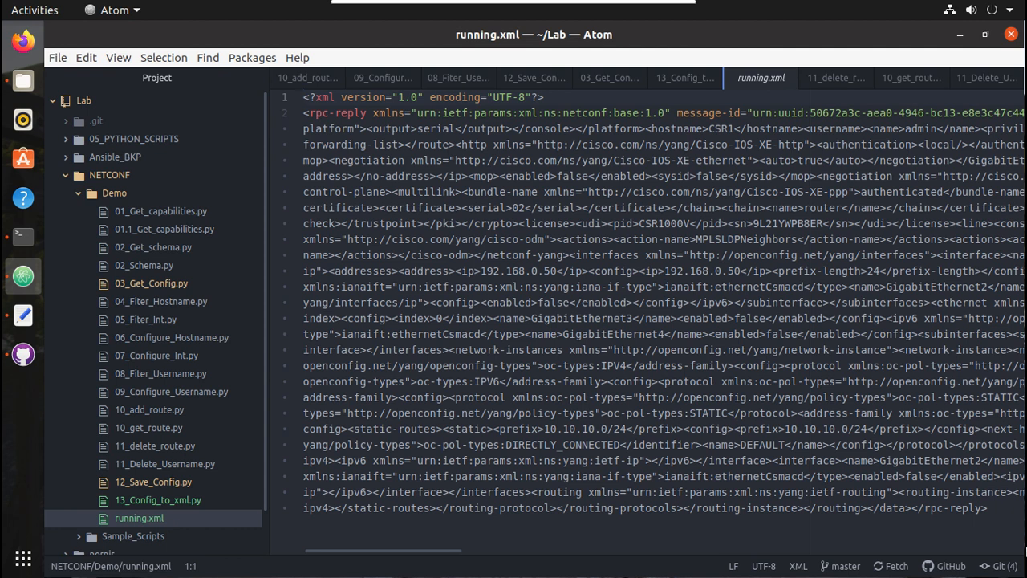
{"action": "left_click", "coordinate": [985, 507]}
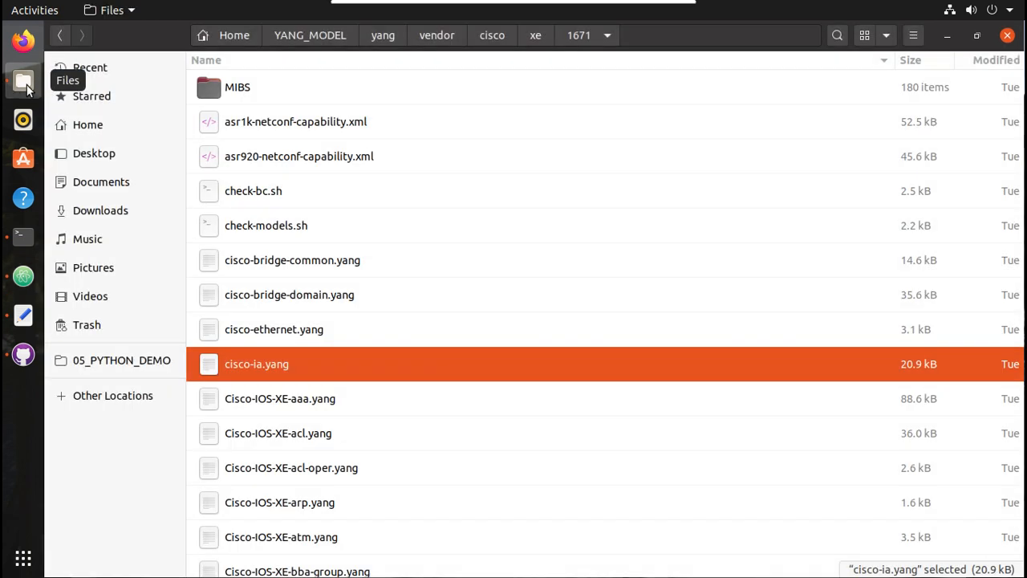
{"action": "mouse_move", "coordinate": [96, 138]}
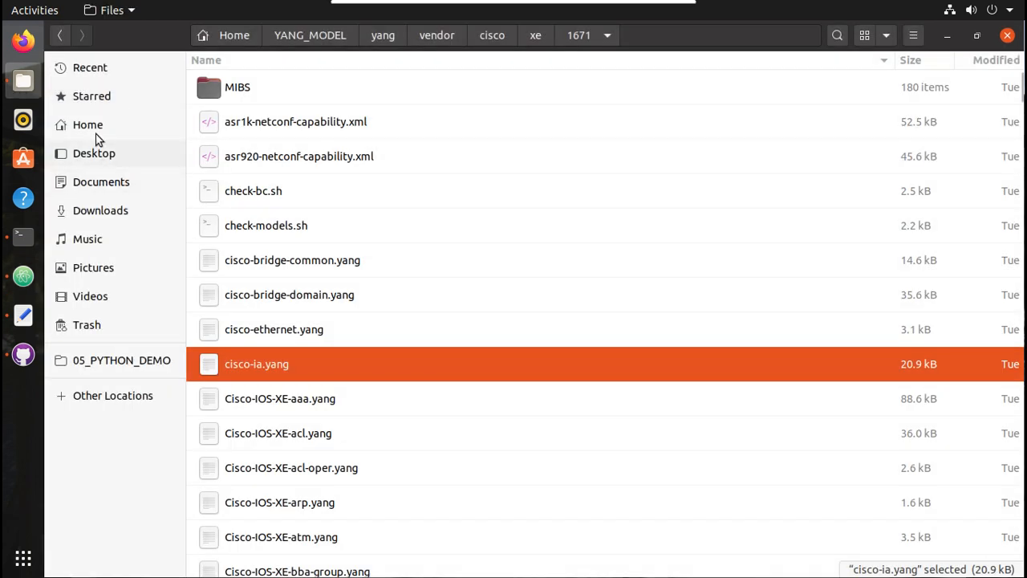
- Navigate Home > Lab > NETCONF > Demo and select the saved running.xml
{"action": "left_click", "coordinate": [86, 125]}
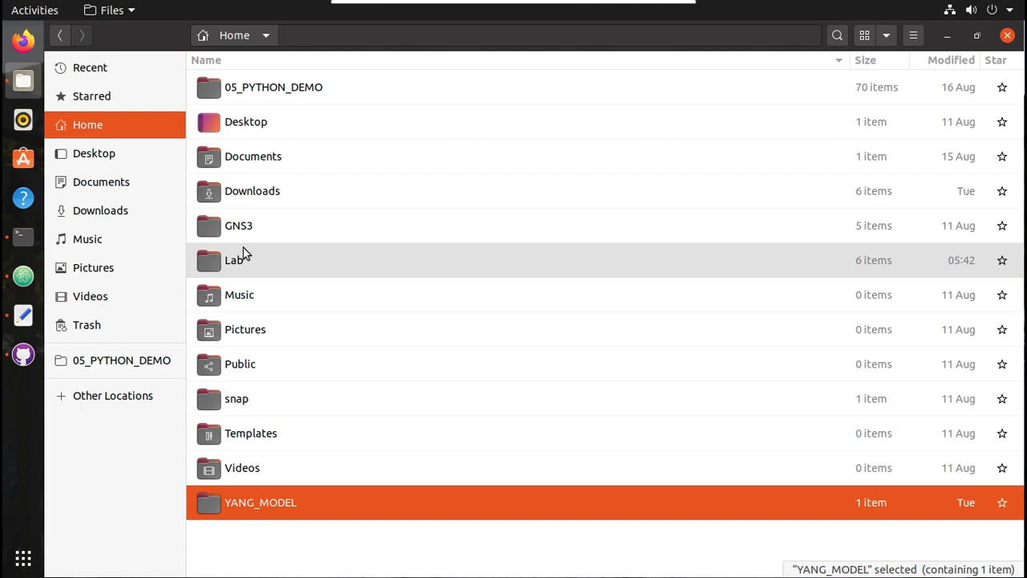
{"action": "double_click", "coordinate": [234, 260]}
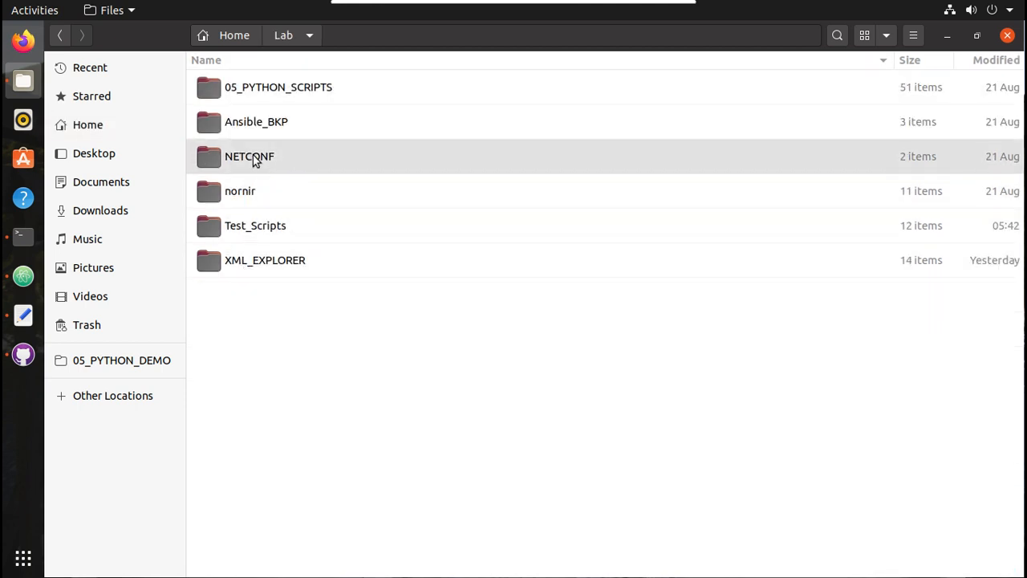
{"action": "double_click", "coordinate": [249, 156]}
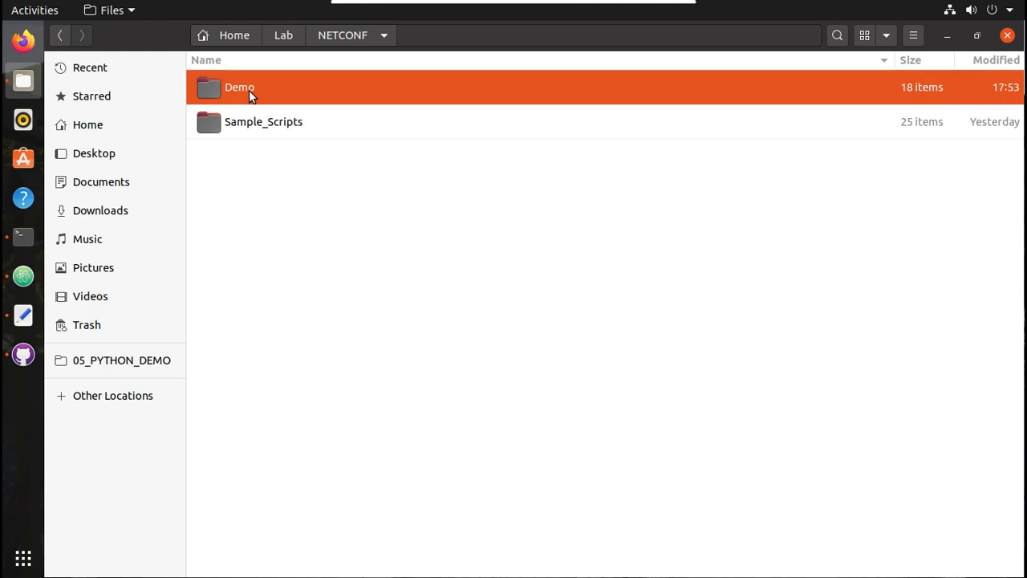
{"action": "double_click", "coordinate": [239, 86]}
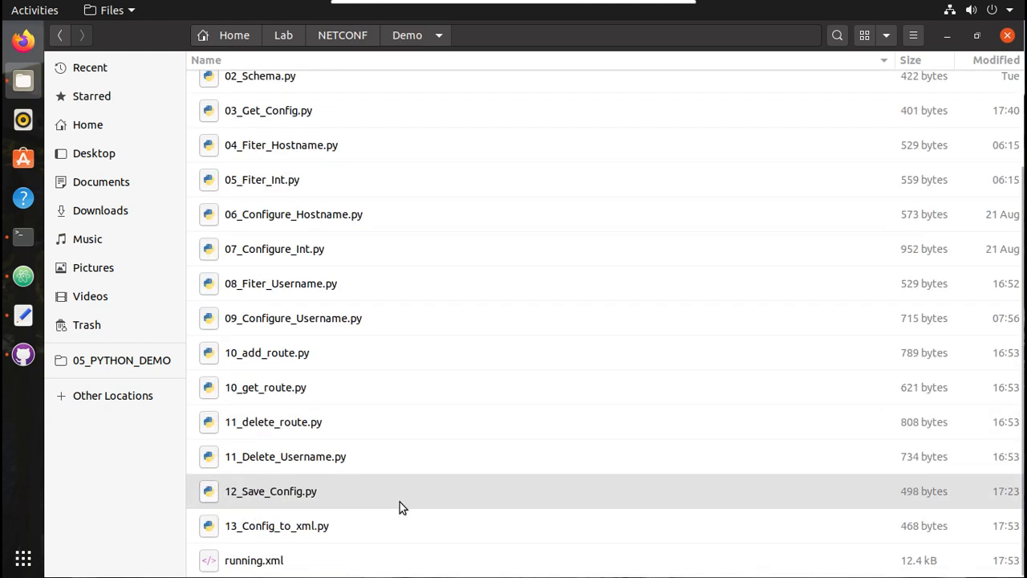
{"action": "left_click", "coordinate": [254, 560]}
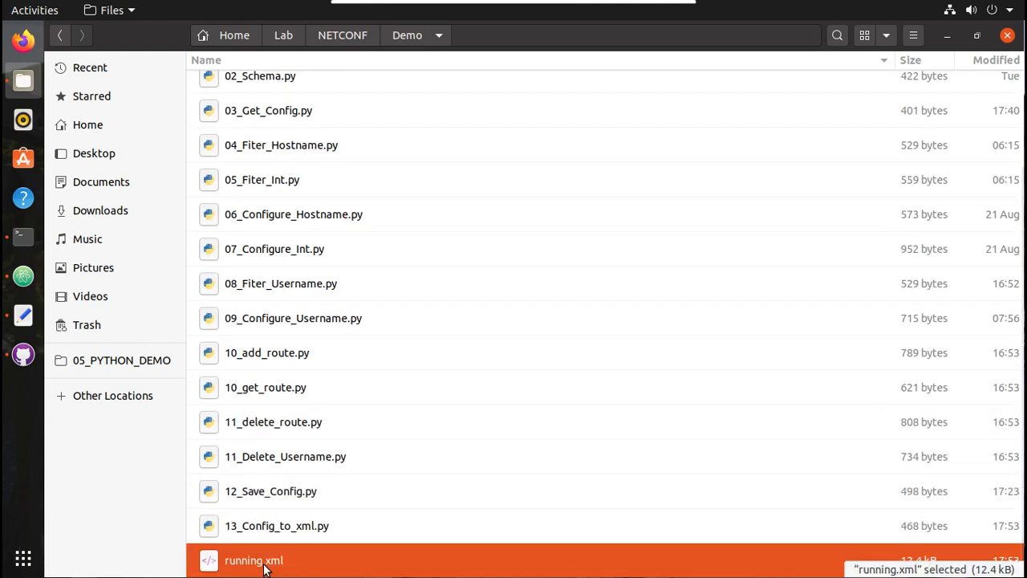
{"action": "mouse_move", "coordinate": [23, 276]}
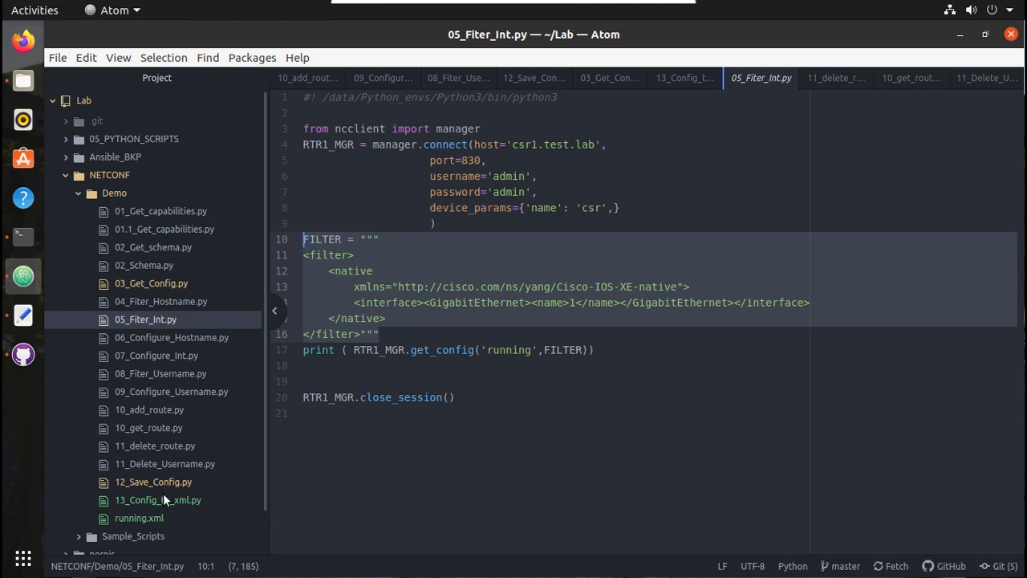
- Duplicate 13_Config_to_xml.py as 14_Int_2_to_xml.py in the Demo folder
{"action": "right_click", "coordinate": [157, 501]}
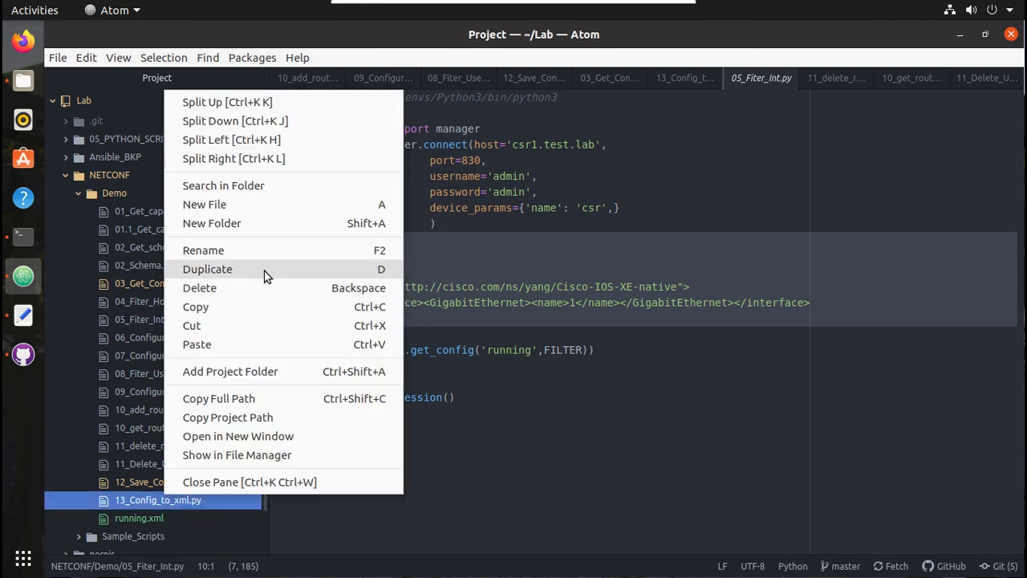
{"action": "left_click", "coordinate": [207, 270]}
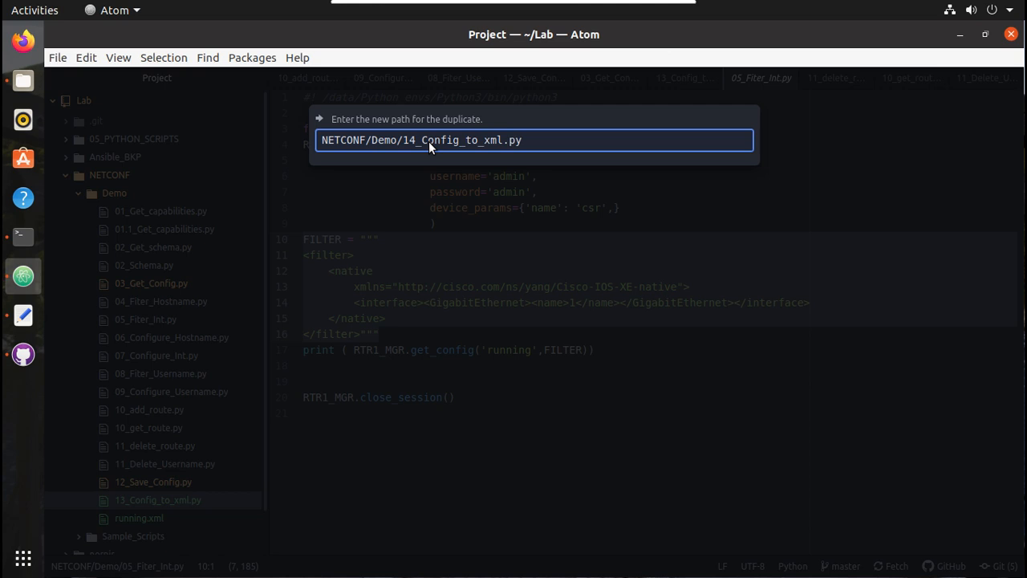
{"action": "double_click", "coordinate": [440, 139]}
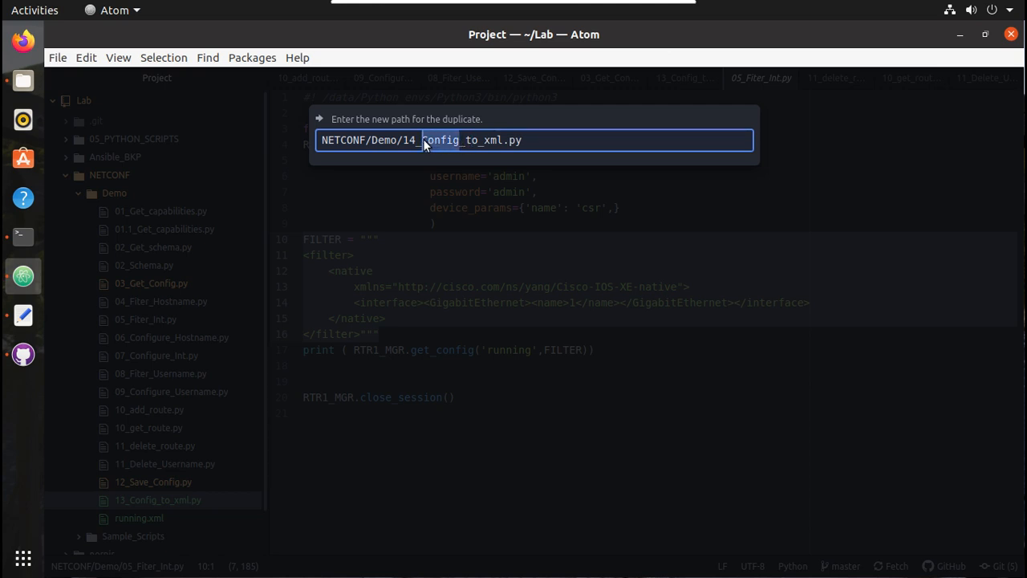
{"action": "type", "text": "Int"}
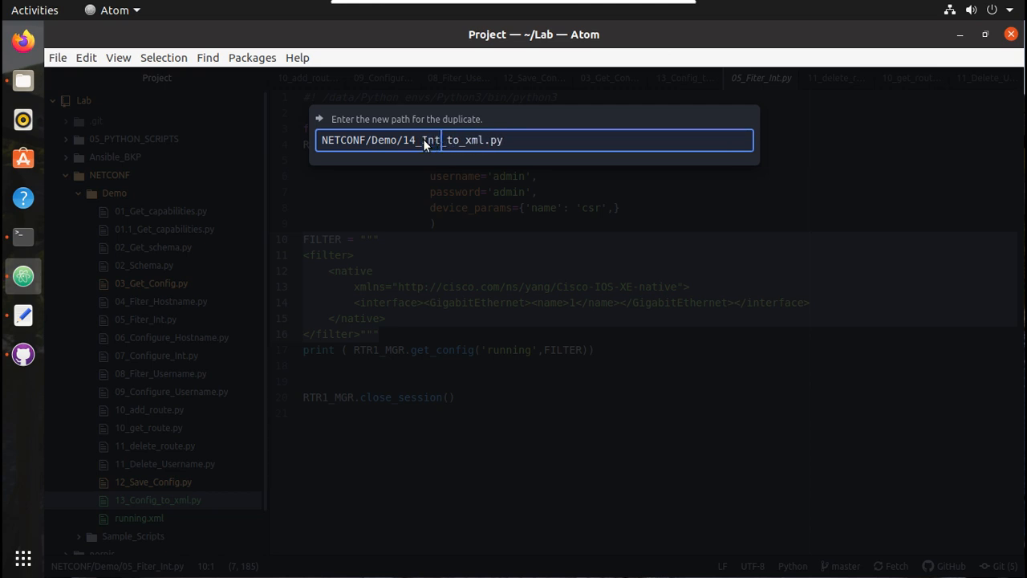
{"action": "type", "text": "_2"}
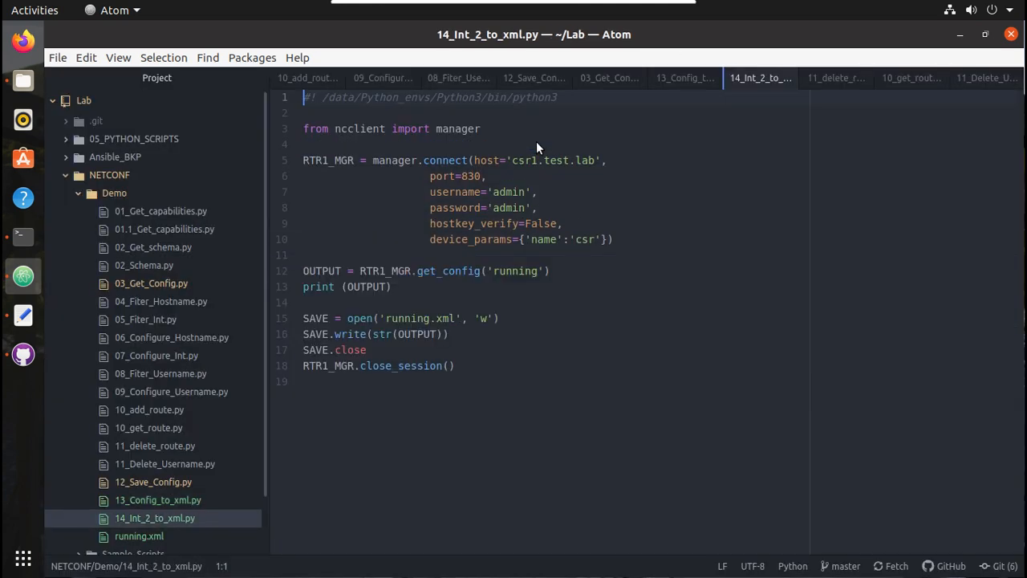
{"action": "mouse_move", "coordinate": [386, 257]}
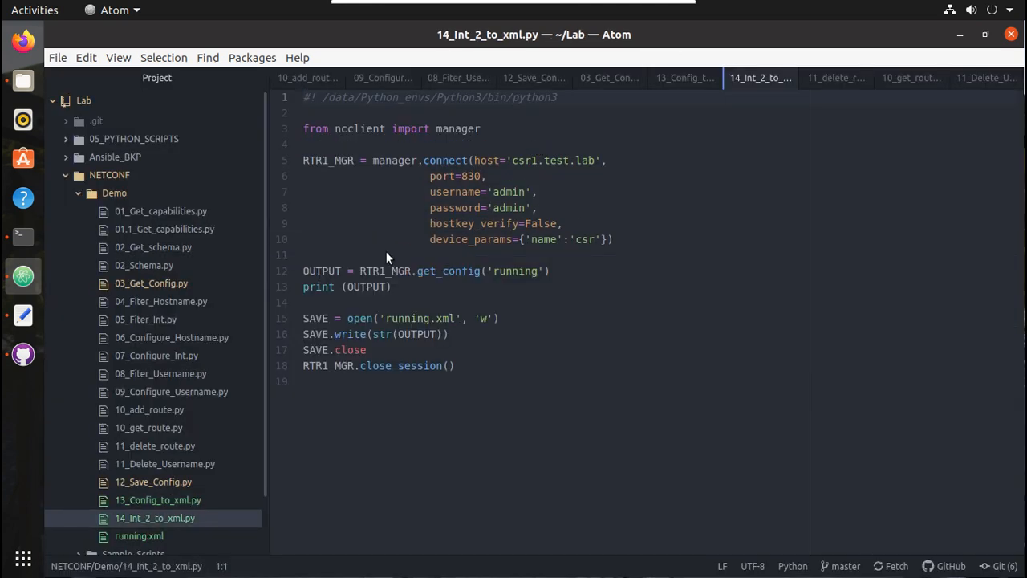
- Paste the FILTER block for interface 2 and pass FILTER to get_config('running', FILTER)
{"action": "left_click", "coordinate": [361, 255]}
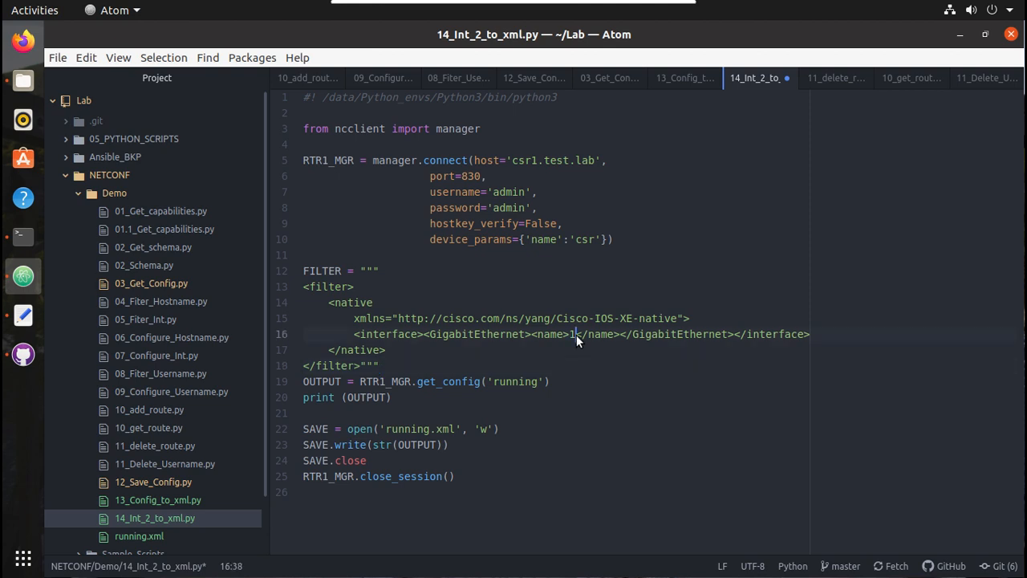
{"action": "type", "text": "2"}
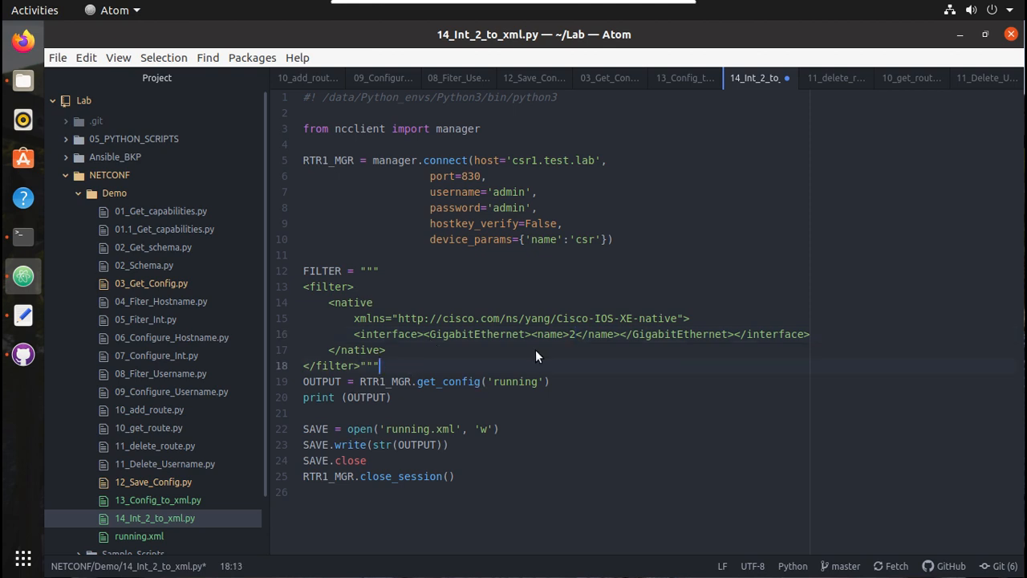
{"action": "mouse_move", "coordinate": [544, 386]}
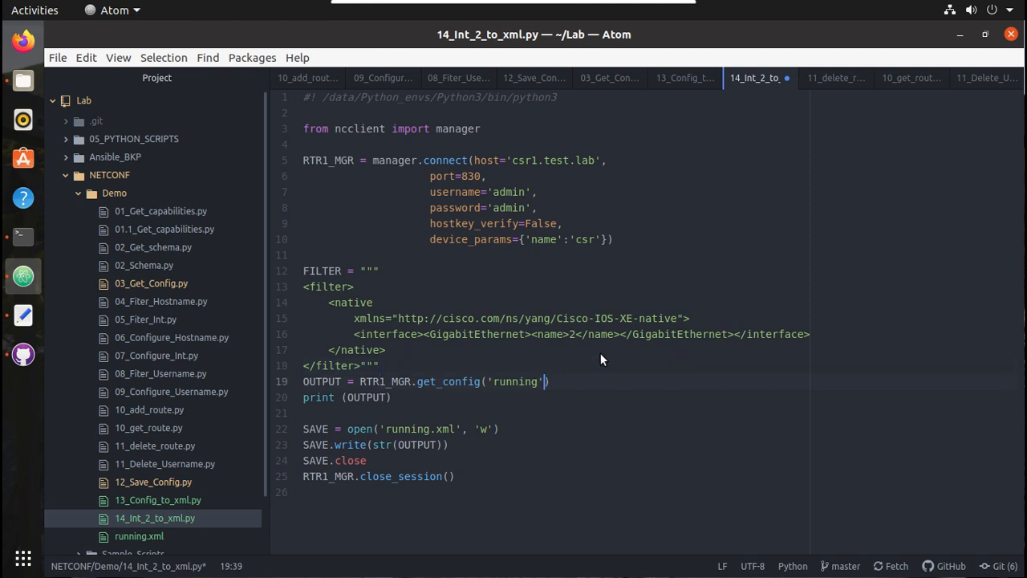
{"action": "type", "text": ","}
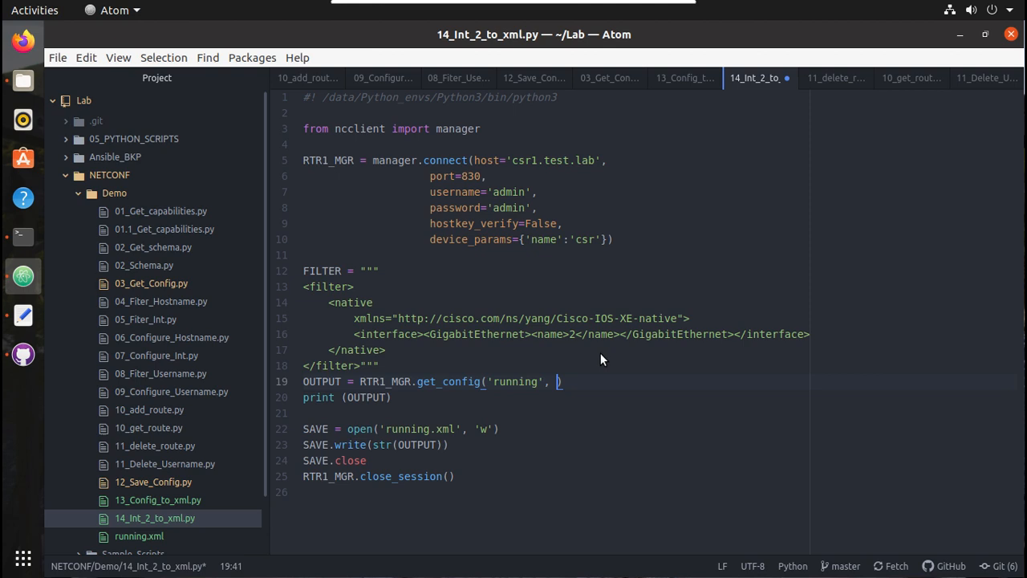
{"action": "type", "text": "FILTER"}
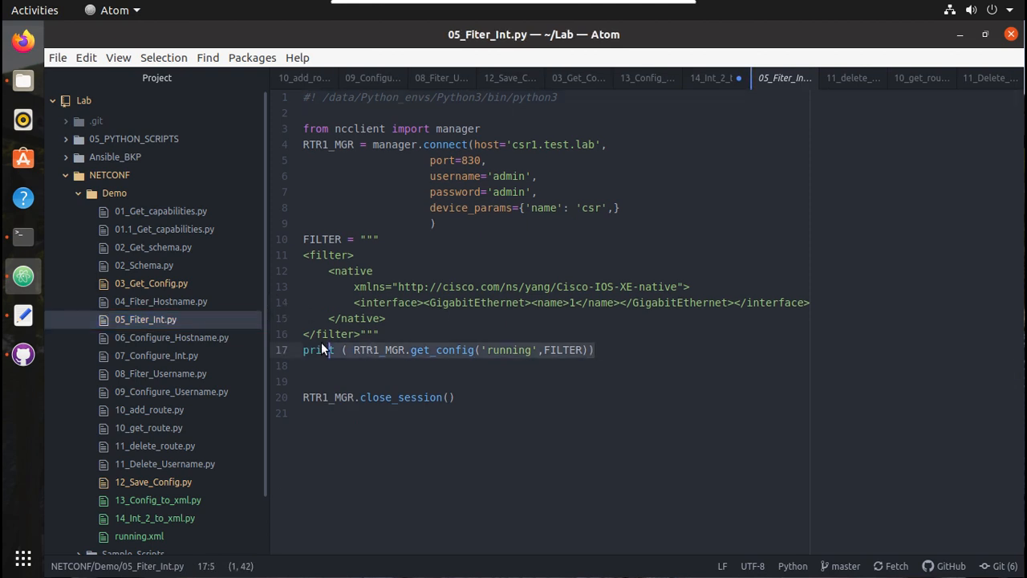
- Check the FILTER usage in another script, then change the save filename to 'int_2.xml'
{"action": "left_click", "coordinate": [517, 349]}
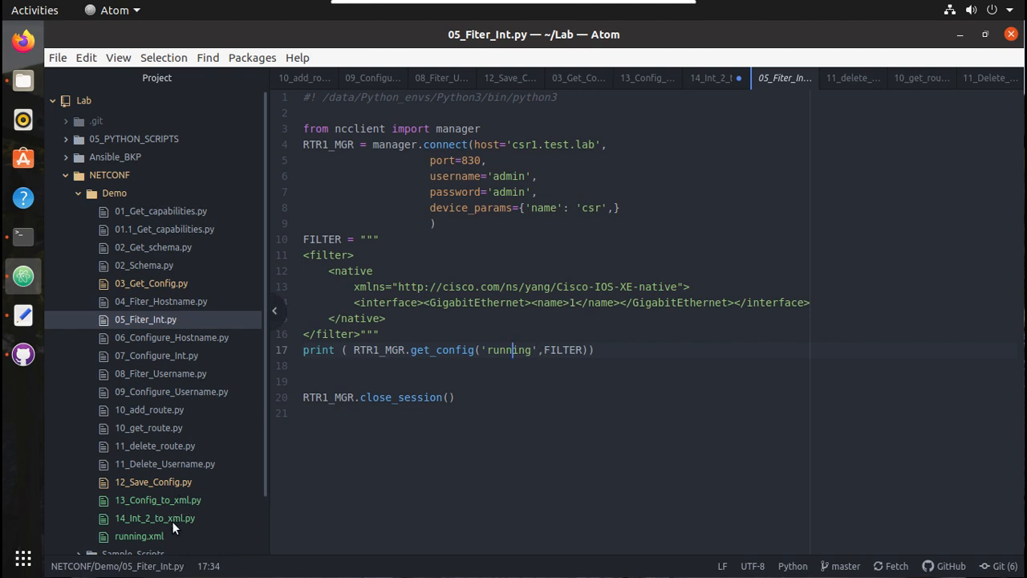
{"action": "left_click", "coordinate": [709, 77]}
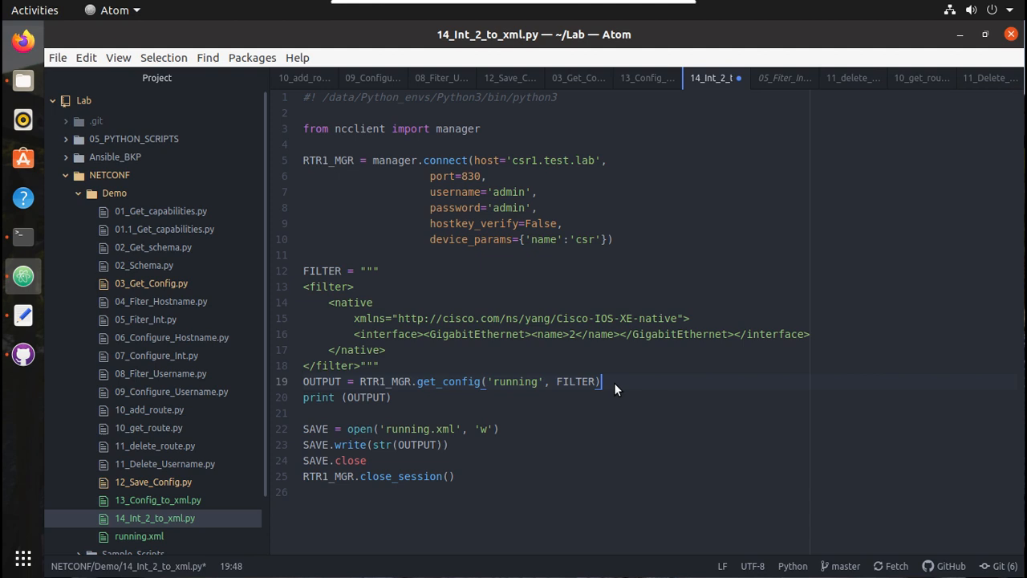
{"action": "mouse_move", "coordinate": [443, 434]}
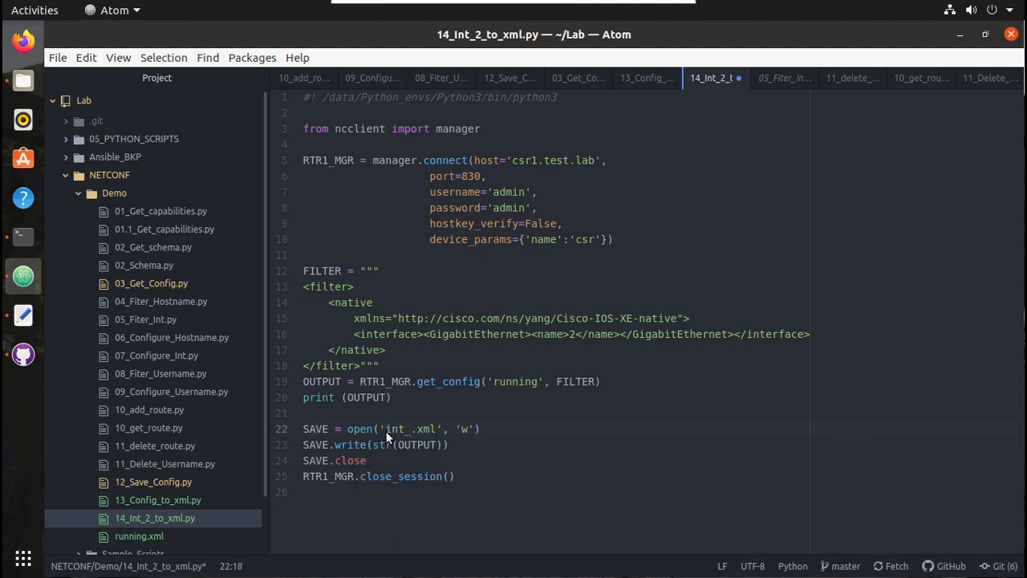
{"action": "type", "text": "2"}
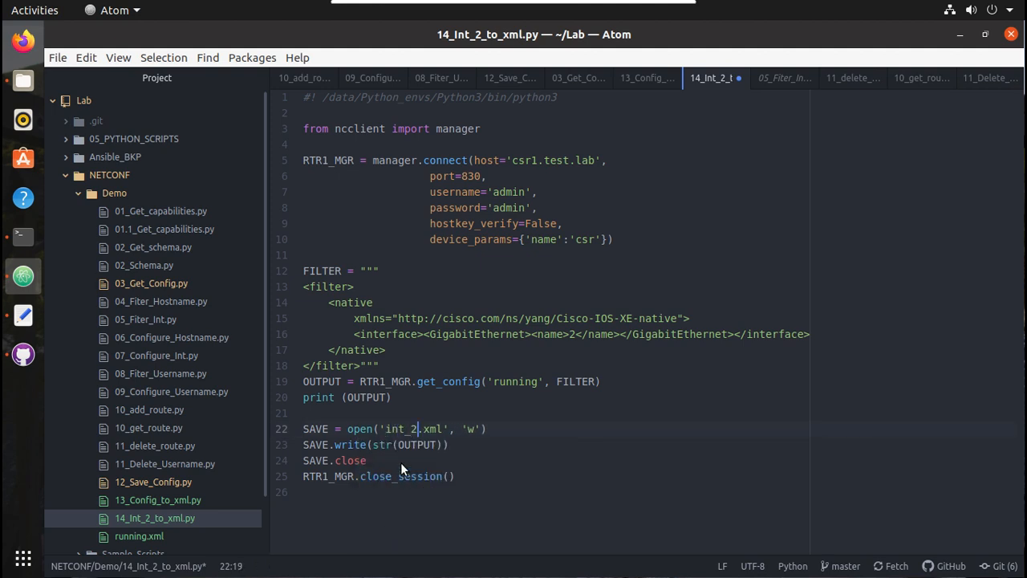
{"action": "left_click", "coordinate": [456, 475]}
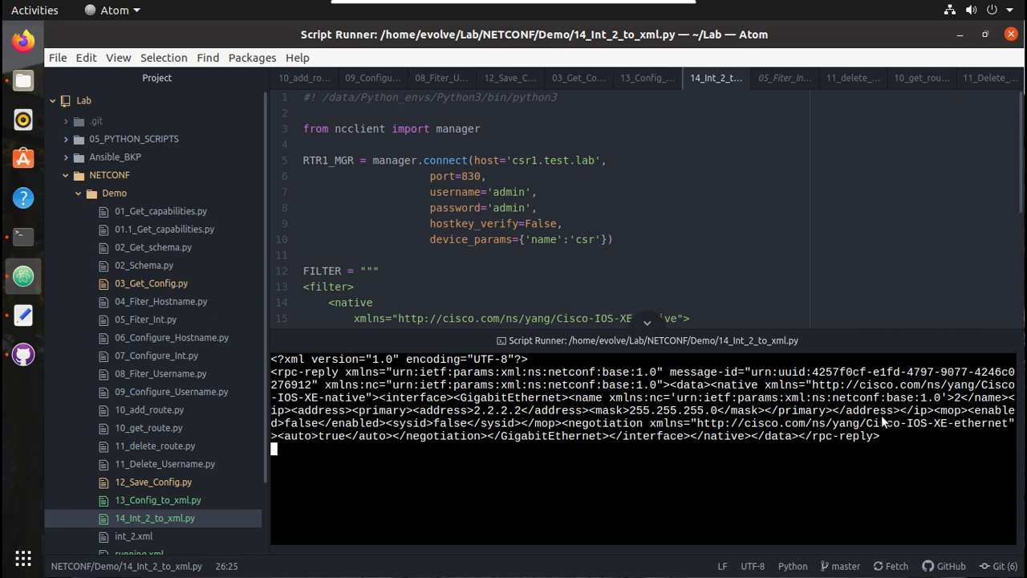
{"action": "mouse_move", "coordinate": [882, 441]}
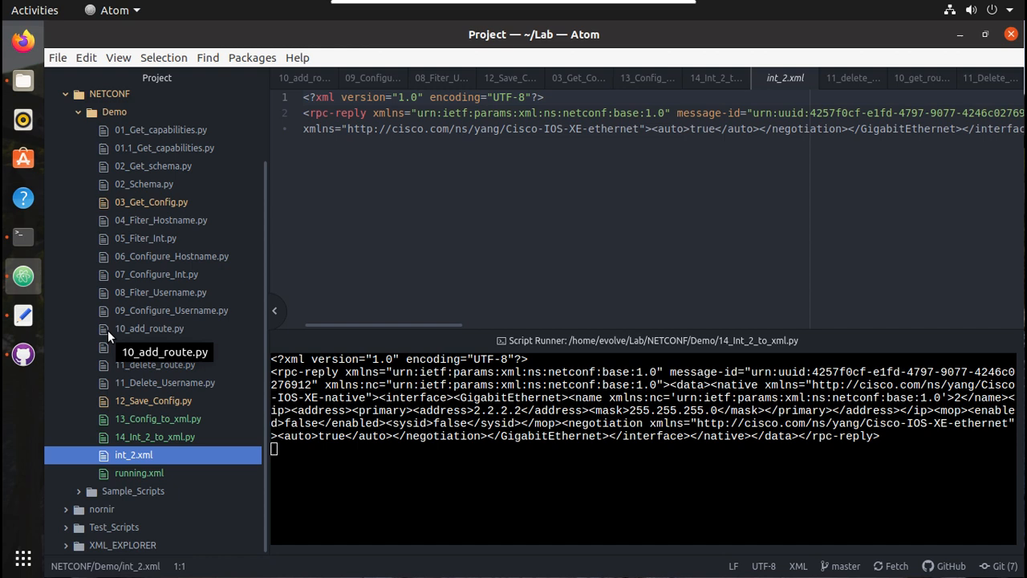
{"action": "mouse_move", "coordinate": [176, 401]}
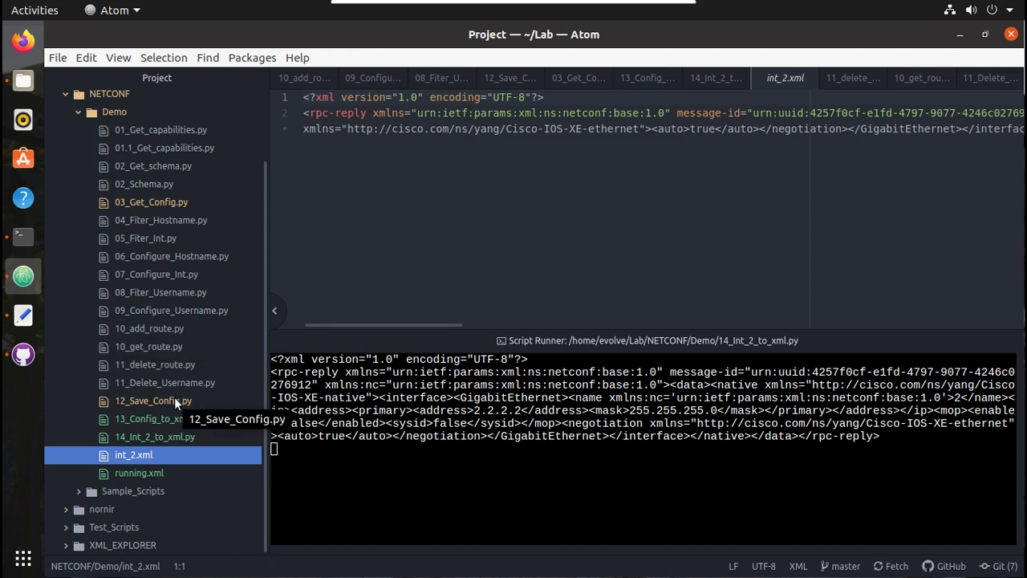
- Open 12_Save_Config.py from the tree view
{"action": "left_click", "coordinate": [152, 401]}
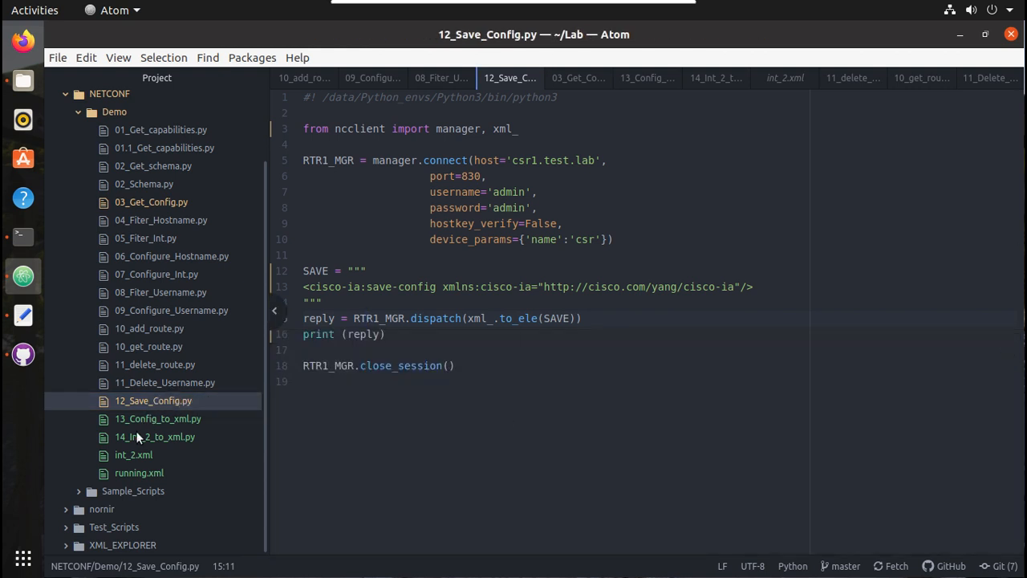
- Duplicate 14_Int_2_to_xml.py as 15_All_Int_to_xml.py in the Demo folder
{"action": "right_click", "coordinate": [154, 436]}
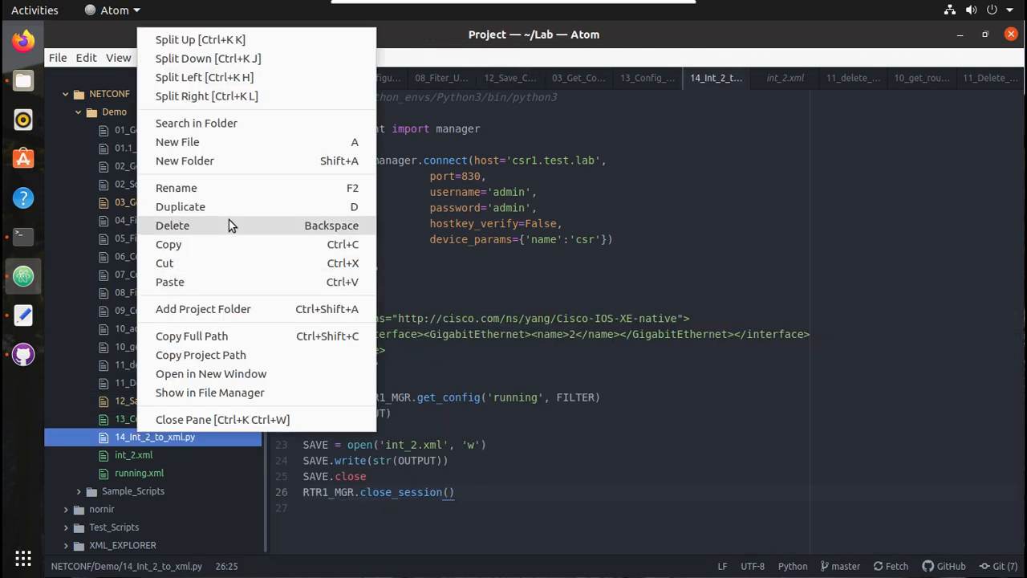
{"action": "left_click", "coordinate": [180, 205]}
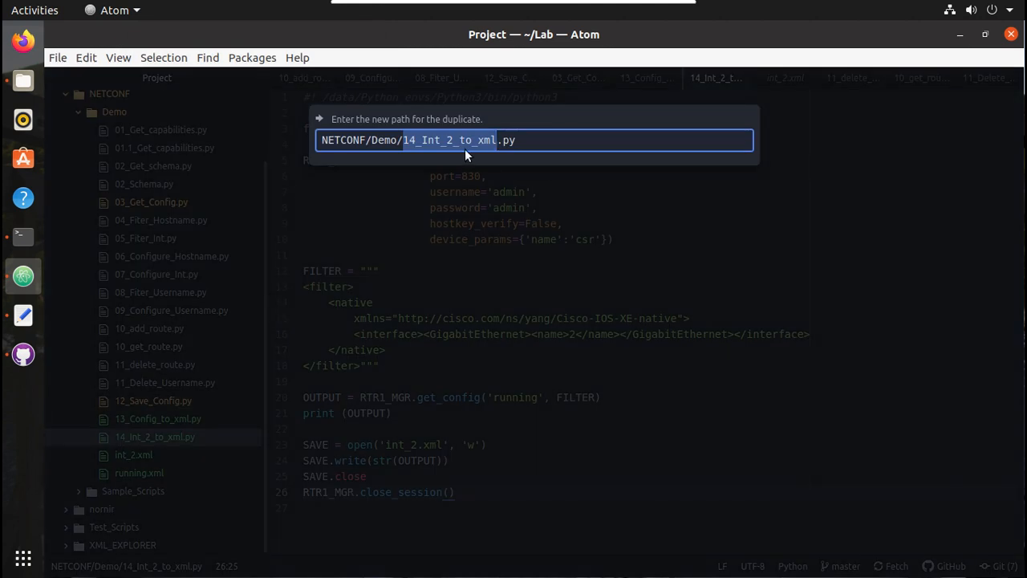
{"action": "mouse_move", "coordinate": [420, 151]}
{"action": "type", "text": "5"}
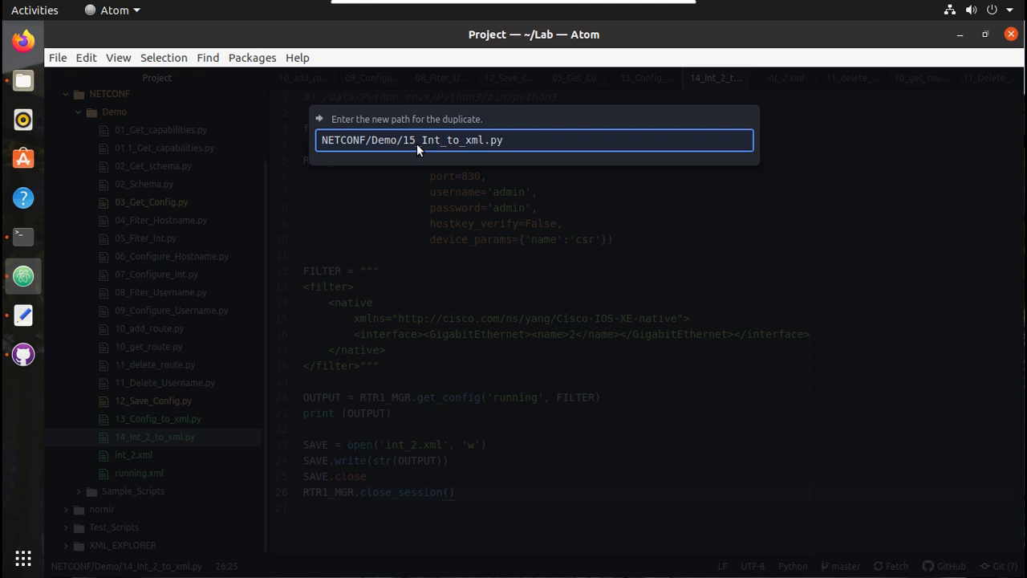
{"action": "type", "text": "All_"}
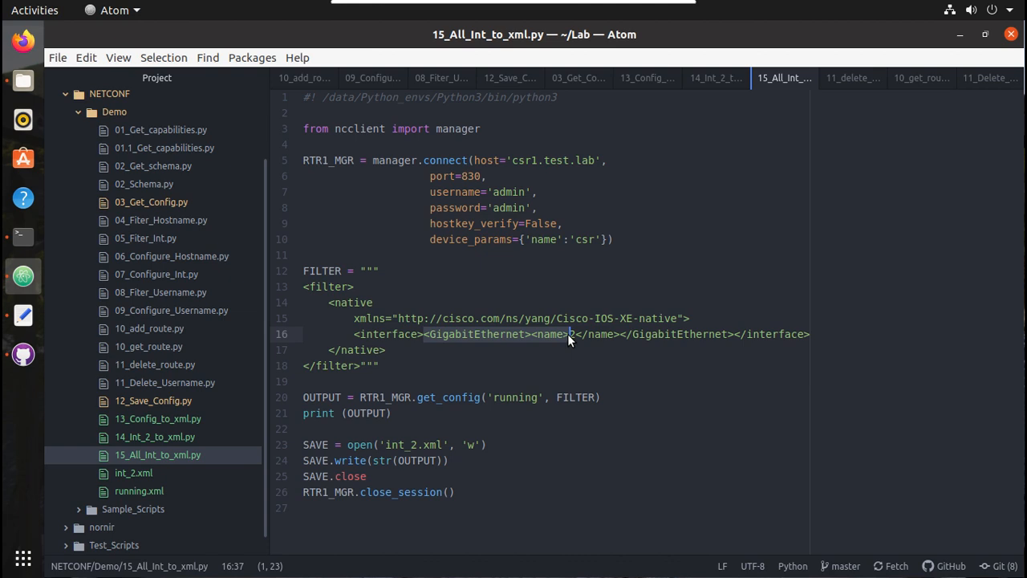
- Reduce the filter to all interfaces and rename the output file from int_2.xml toward all.xml
{"action": "type", "text": "2"}
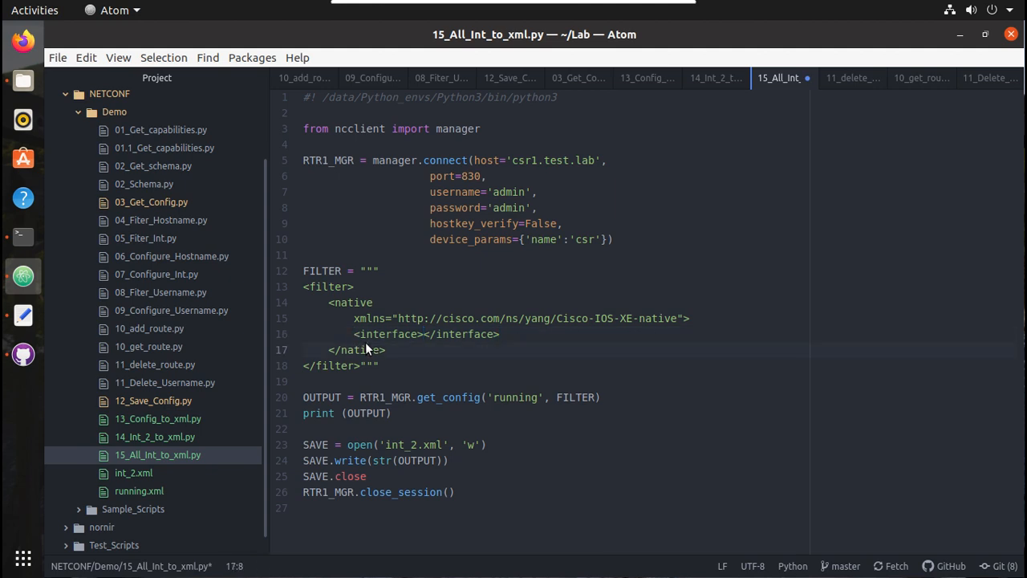
{"action": "double_click", "coordinate": [401, 445]}
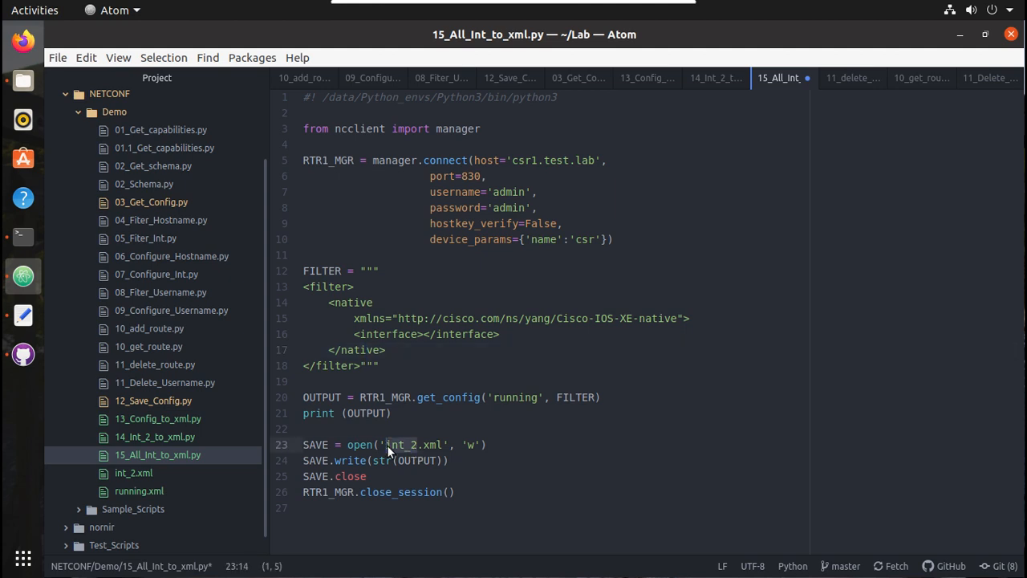
{"action": "type", "text": "all"}
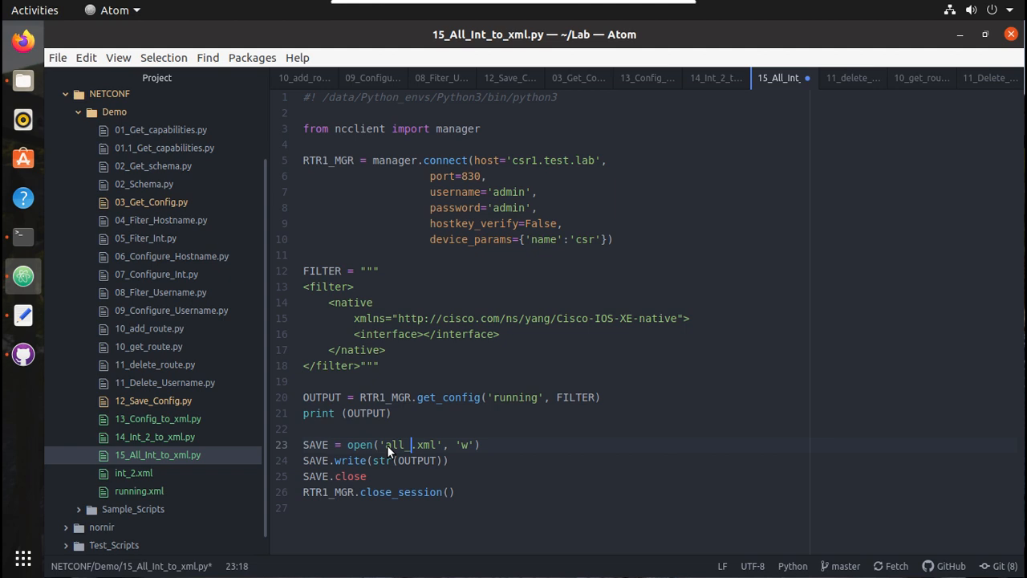